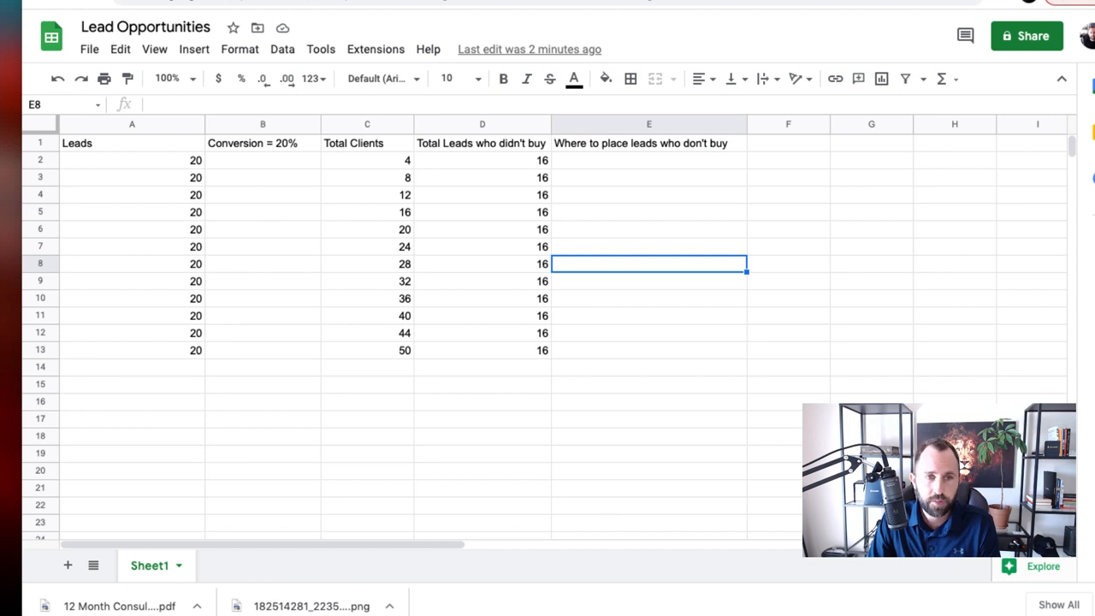
mouse_move(219, 168)
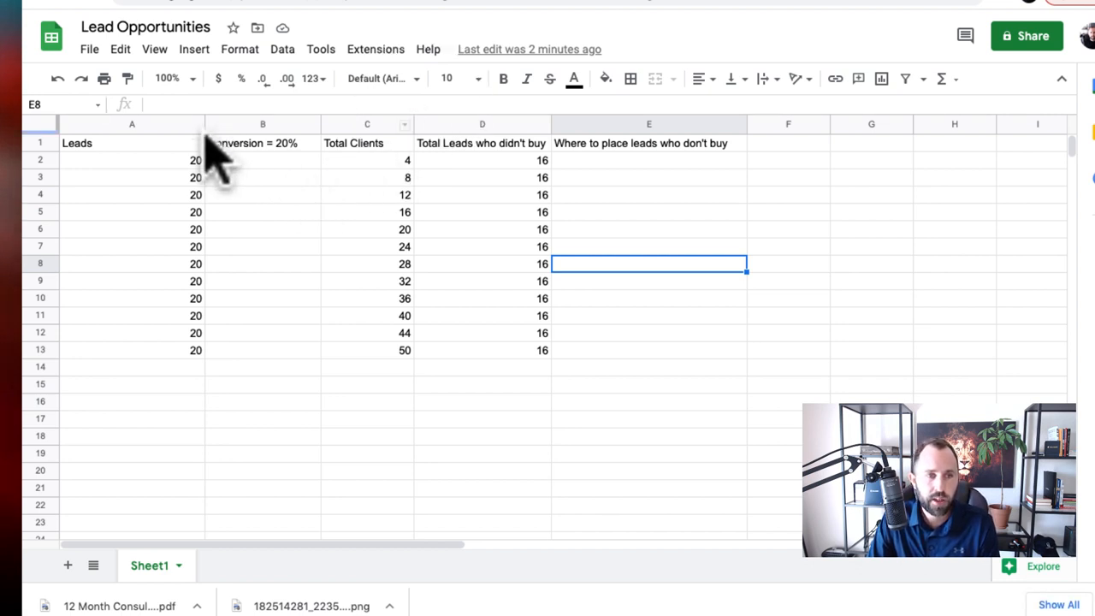
mouse_move(273, 171)
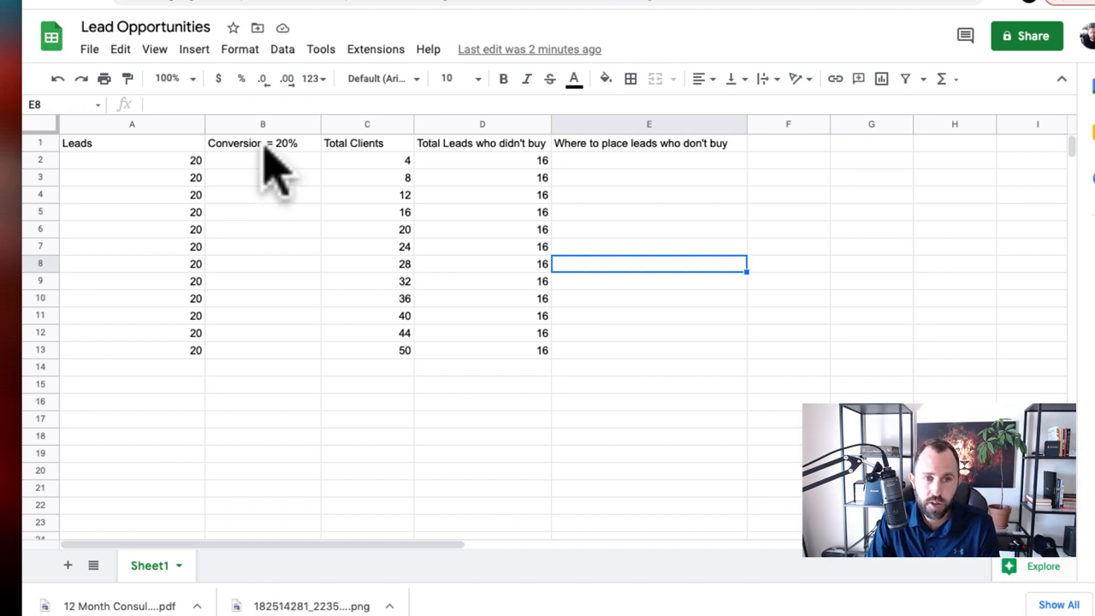
mouse_move(458, 154)
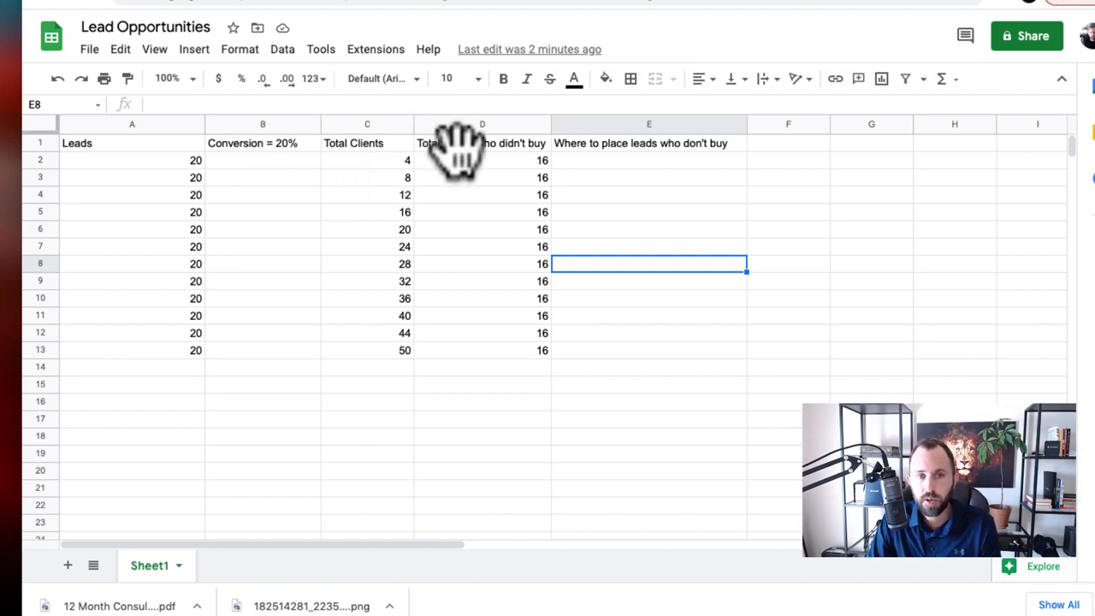
mouse_move(648, 171)
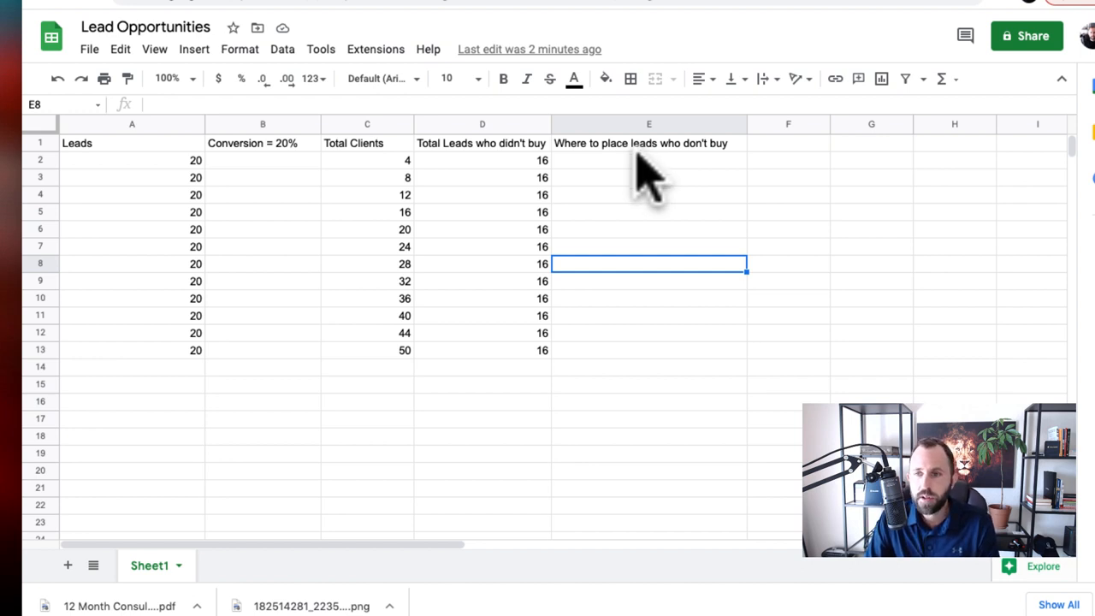
mouse_move(453, 295)
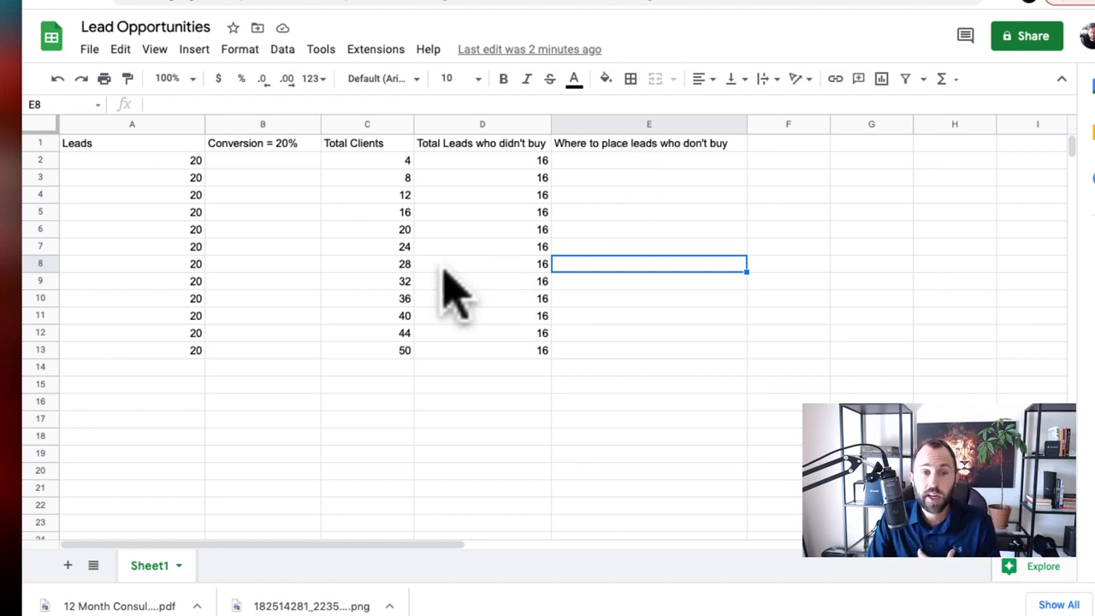
mouse_move(287, 240)
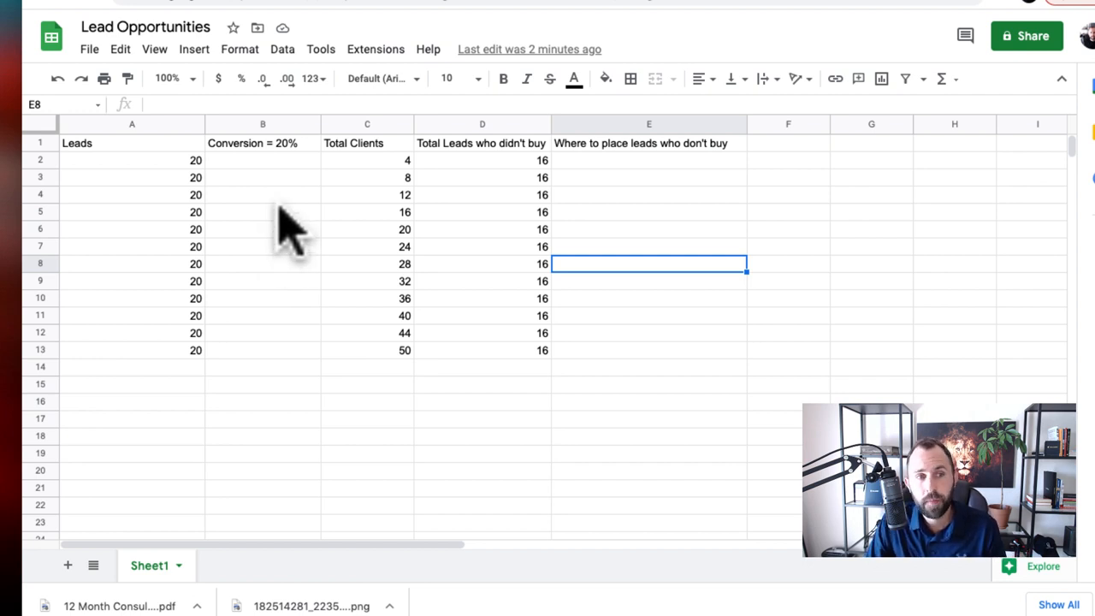
mouse_move(174, 185)
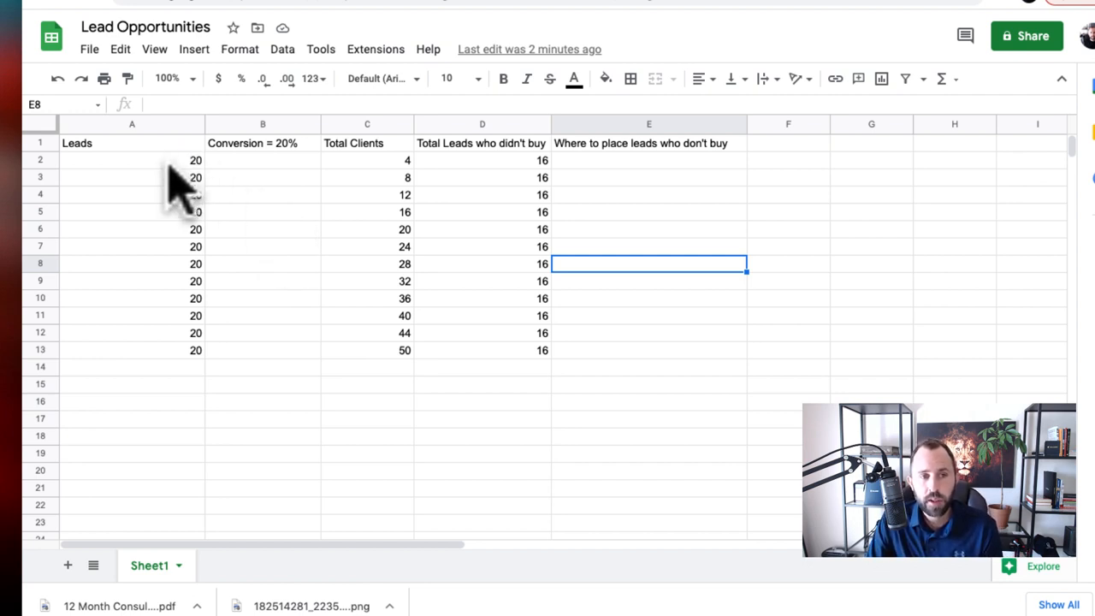
Step: Select the twelve Leads values in A2:A13 to see their sum of 240
drag(132, 161, 132, 177)
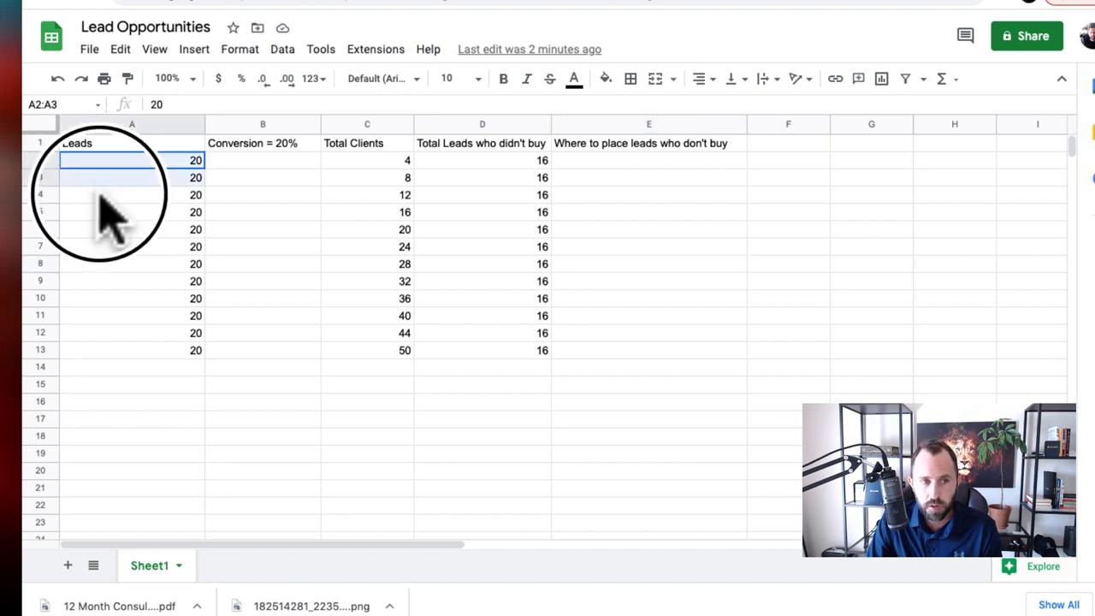
drag(131, 161, 132, 349)
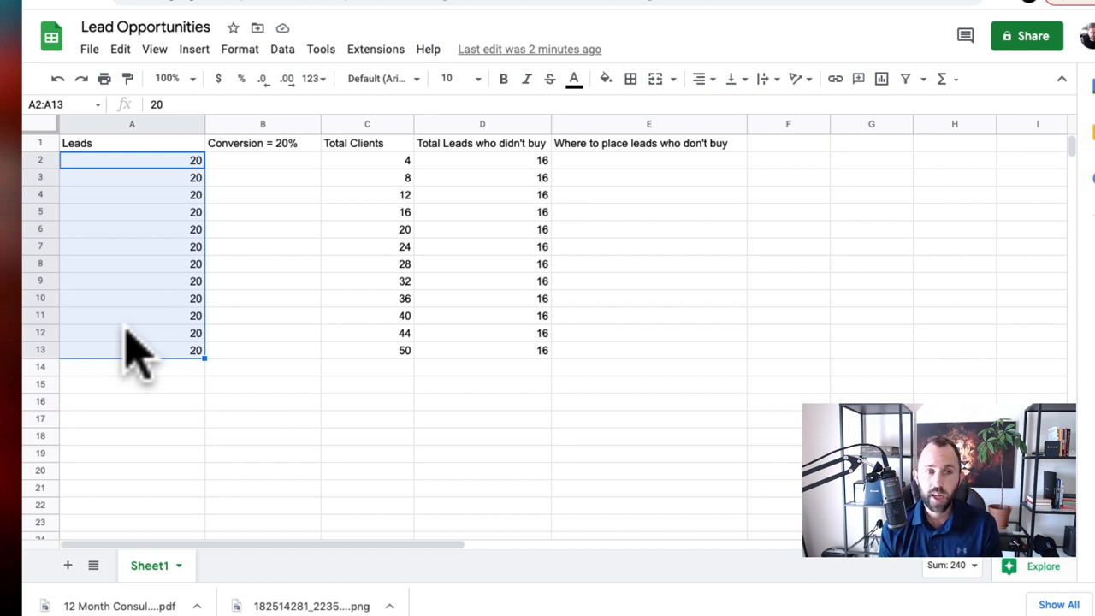
mouse_move(180, 196)
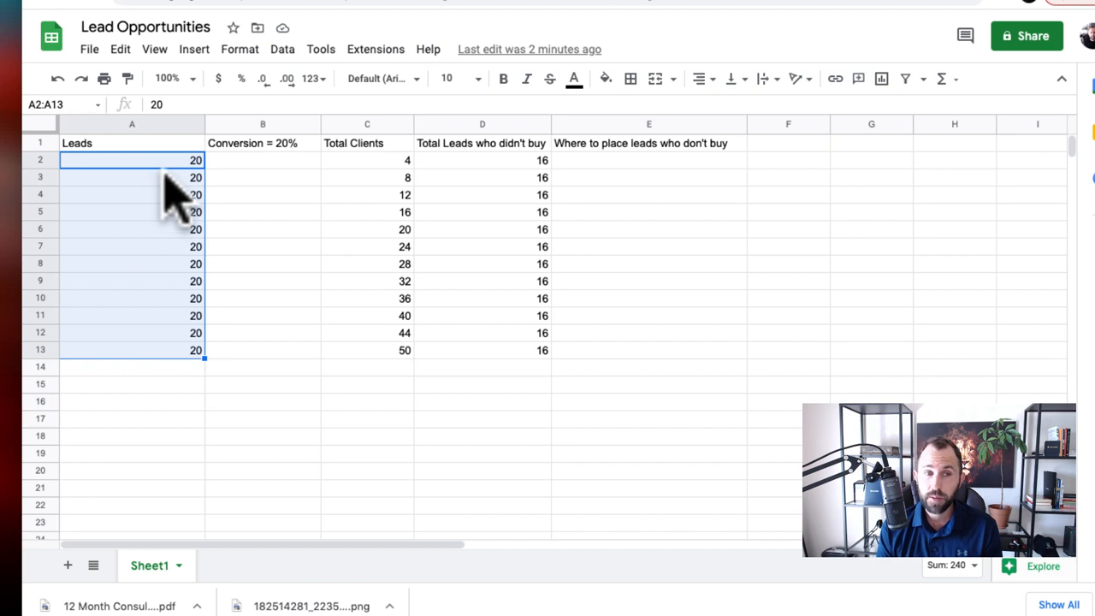
mouse_move(174, 202)
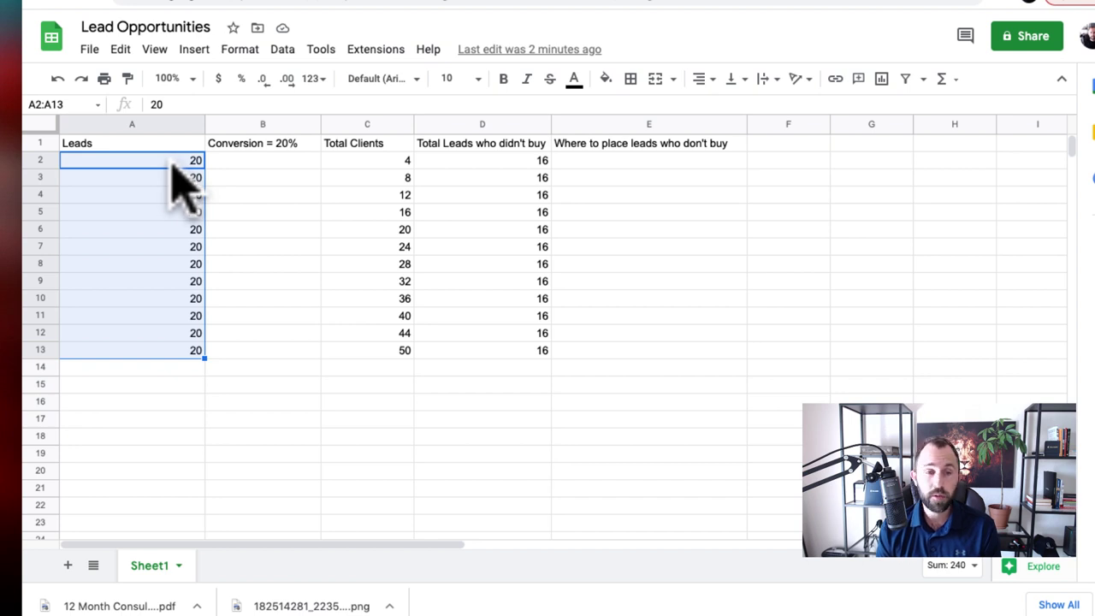
mouse_move(287, 171)
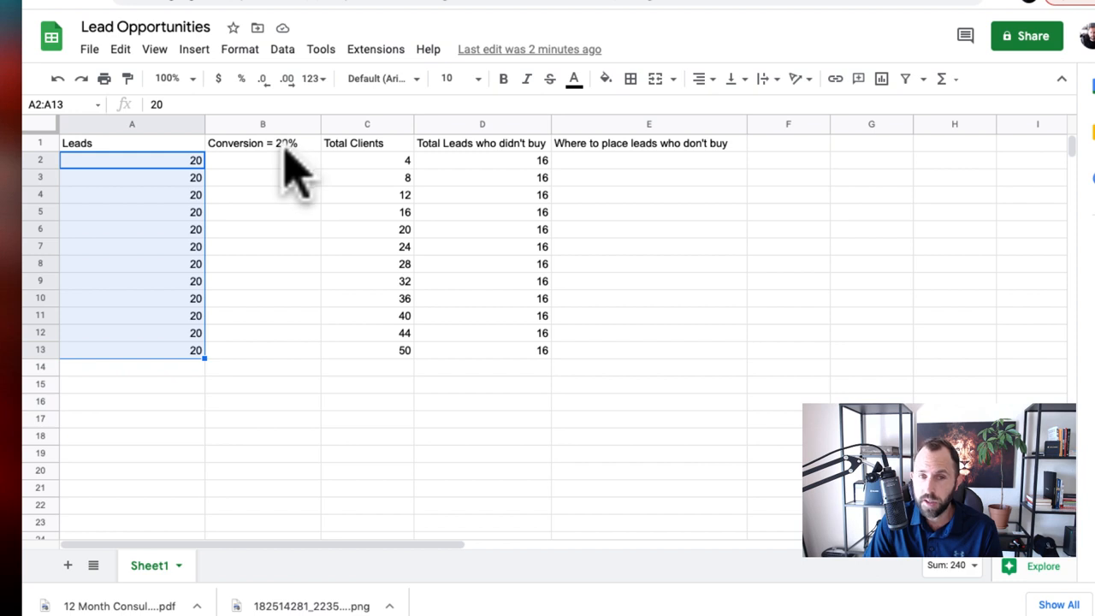
mouse_move(305, 174)
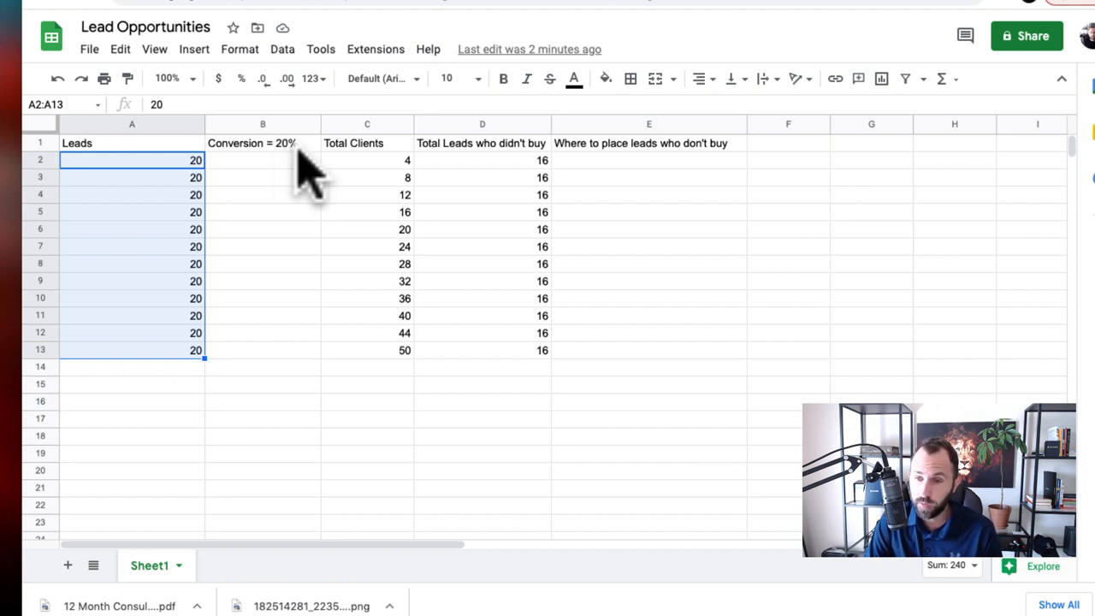
mouse_move(154, 180)
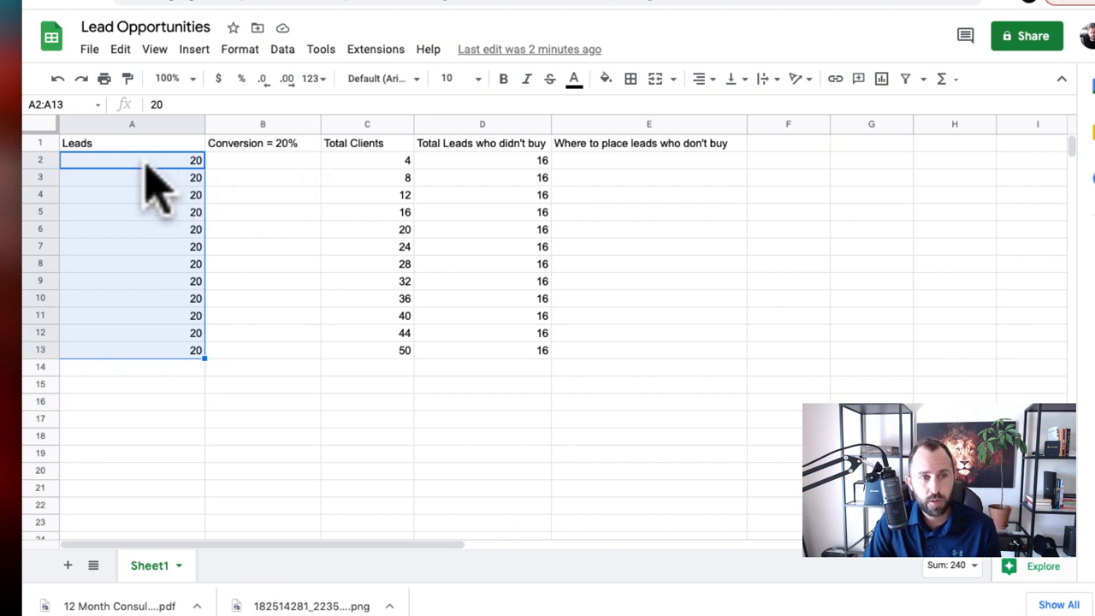
mouse_move(103, 185)
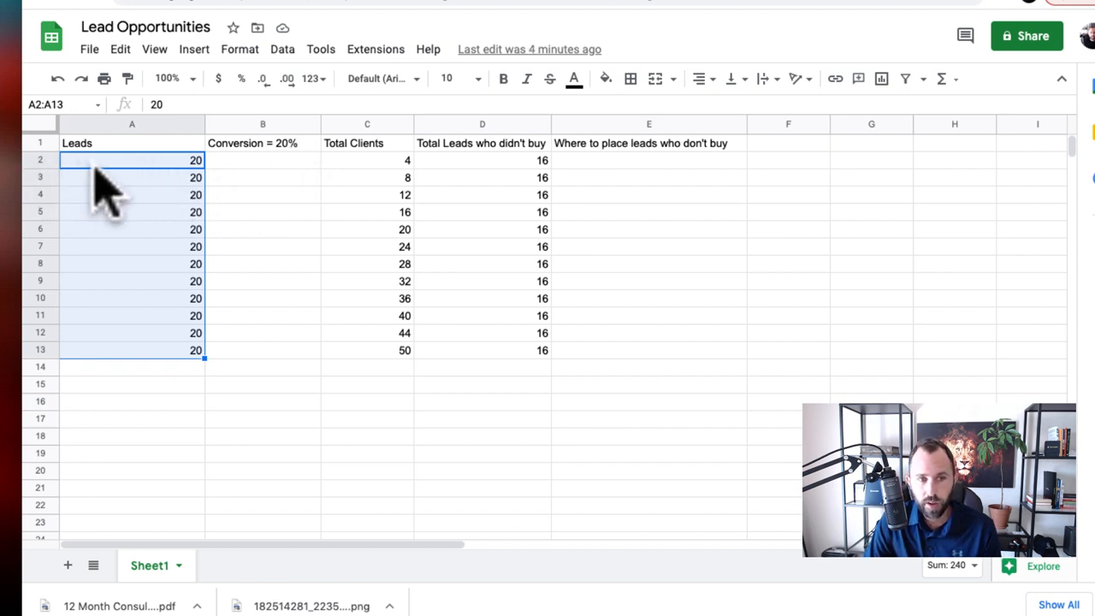
mouse_move(94, 179)
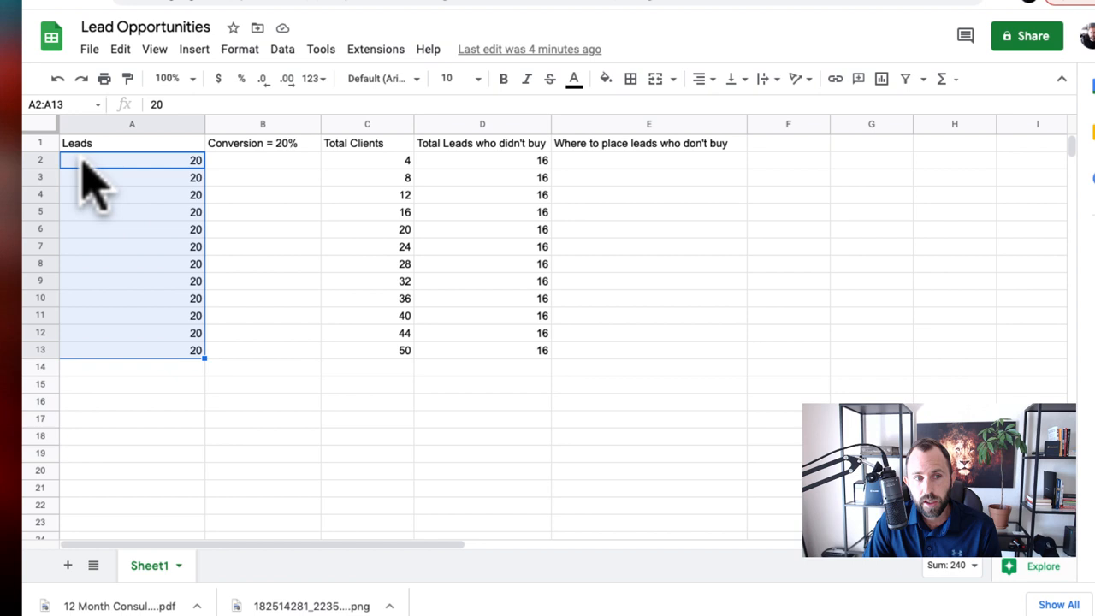
mouse_move(163, 180)
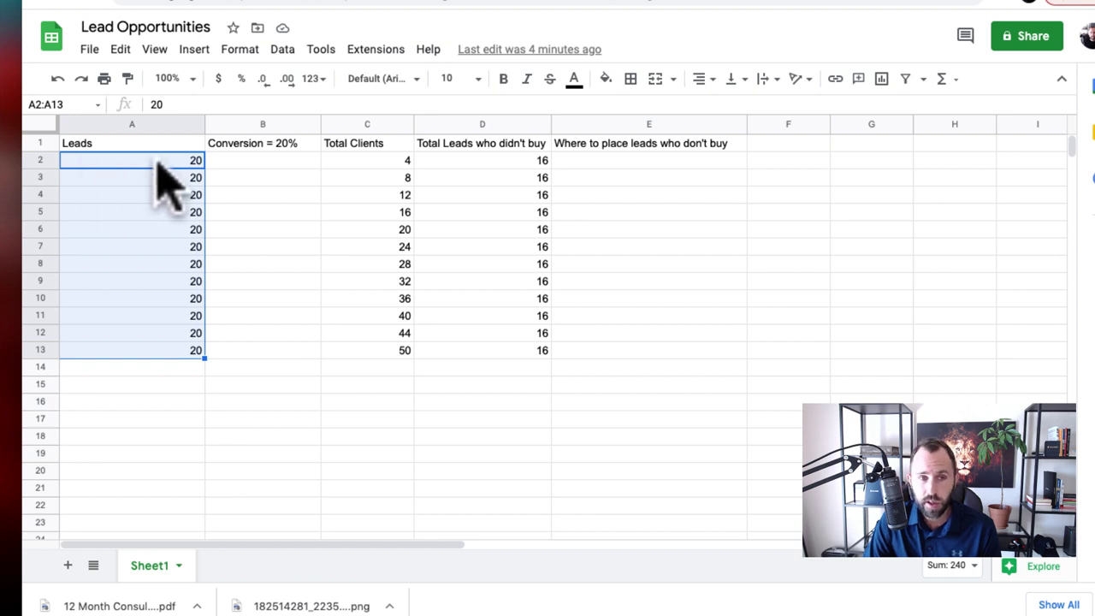
mouse_move(419, 179)
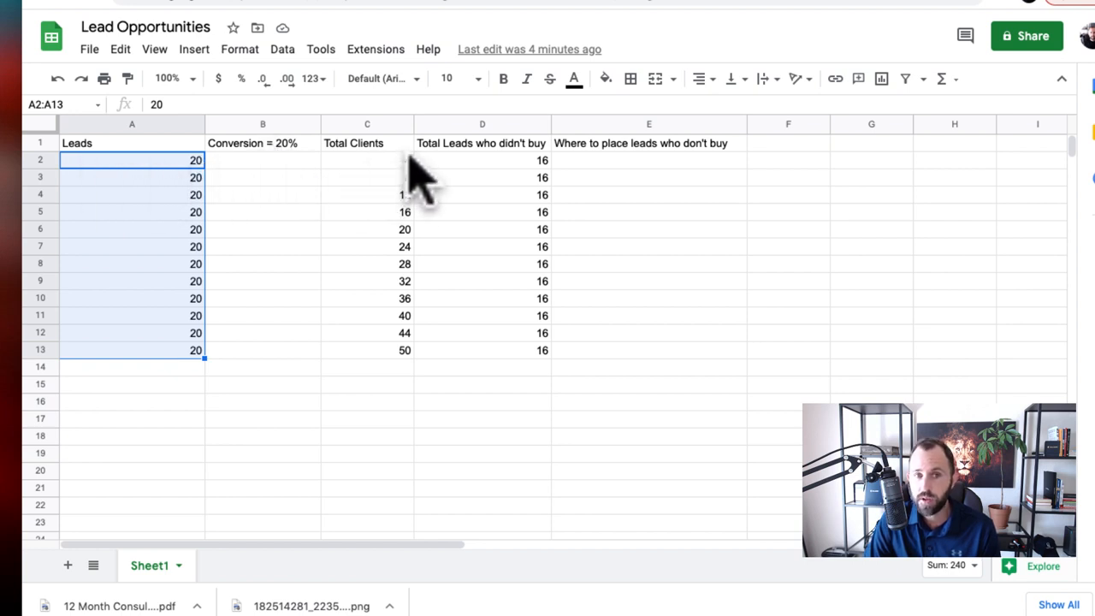
click(366, 161)
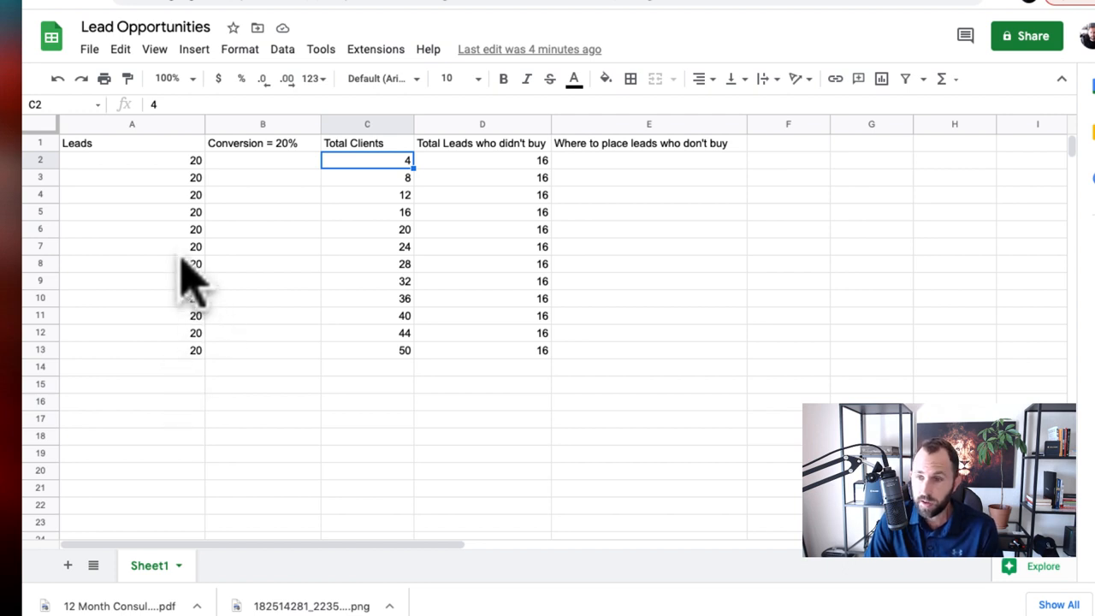
mouse_move(325, 188)
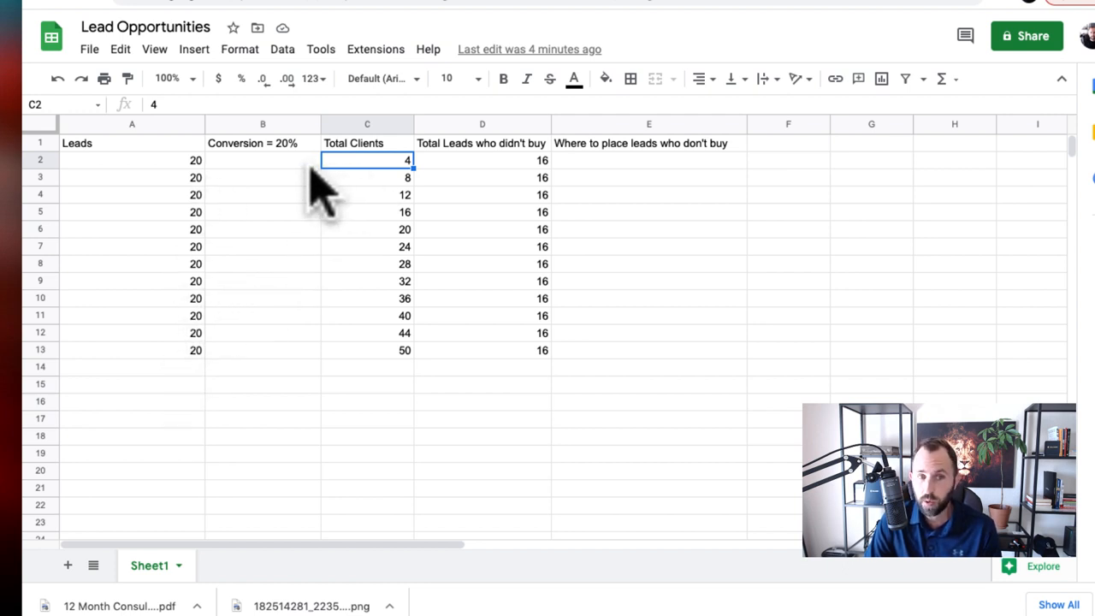
mouse_move(407, 354)
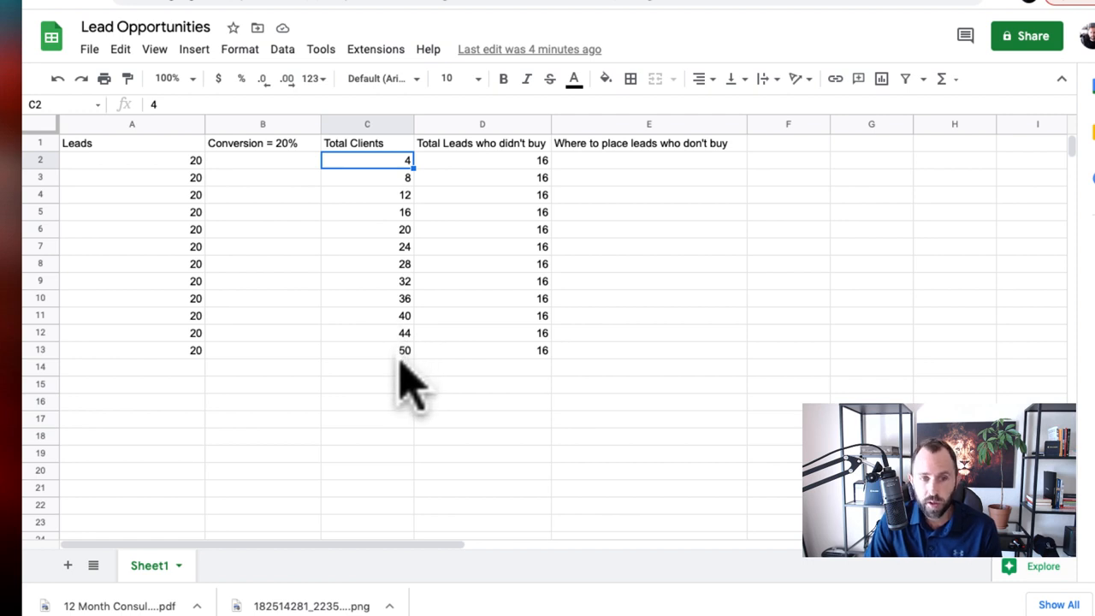
click(366, 349)
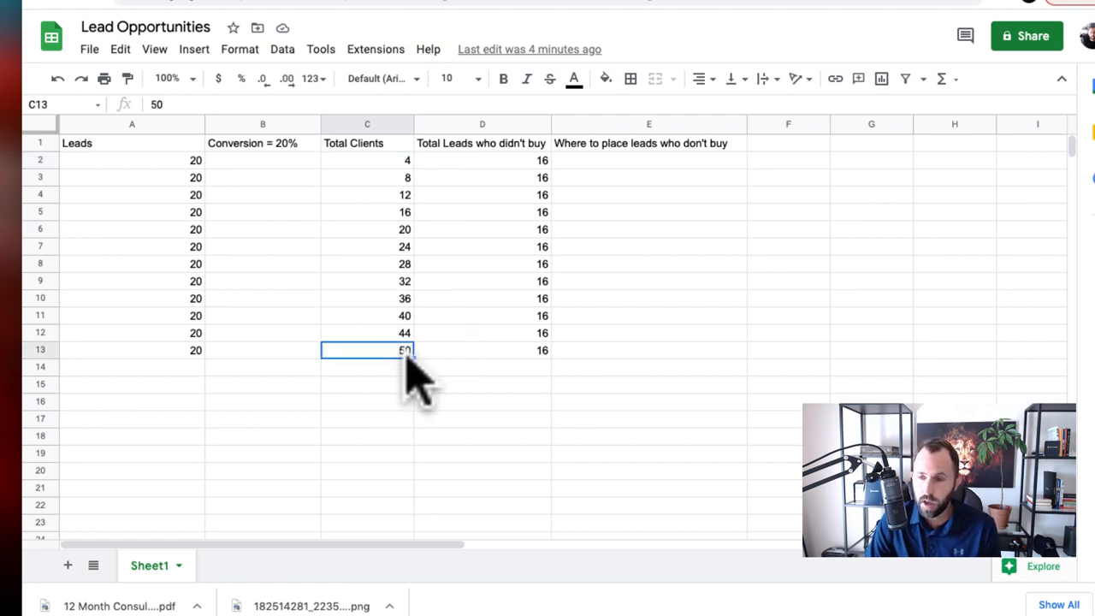
mouse_move(419, 354)
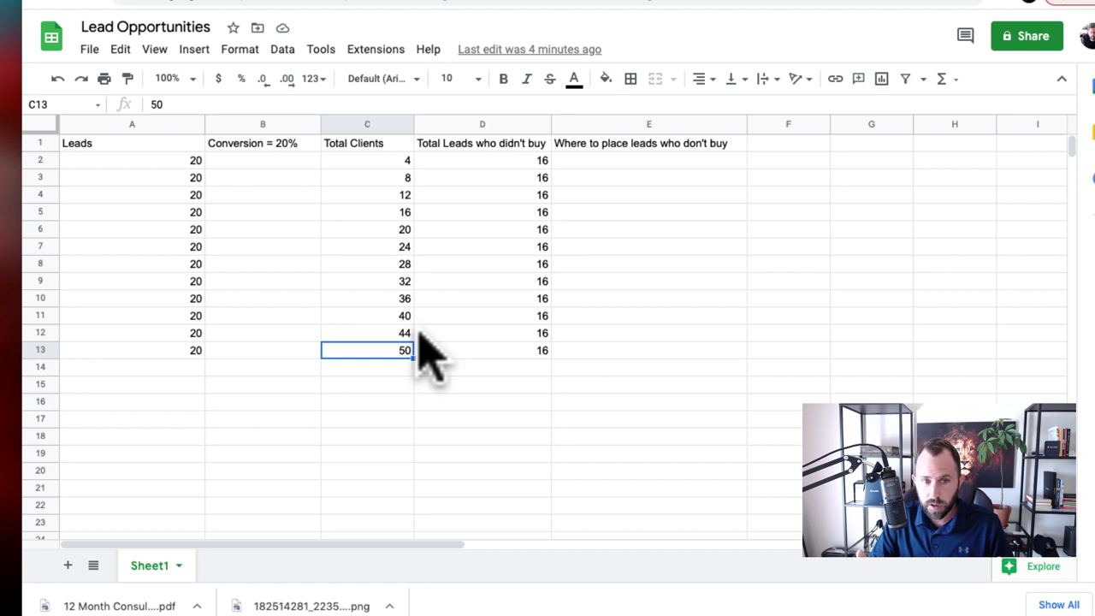
mouse_move(231, 206)
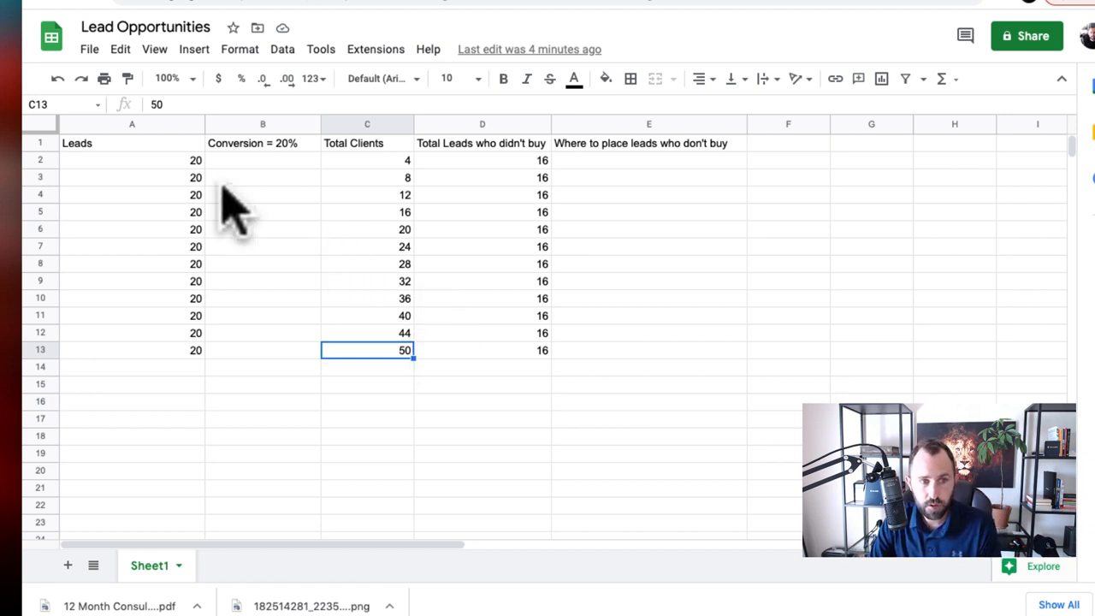
mouse_move(287, 168)
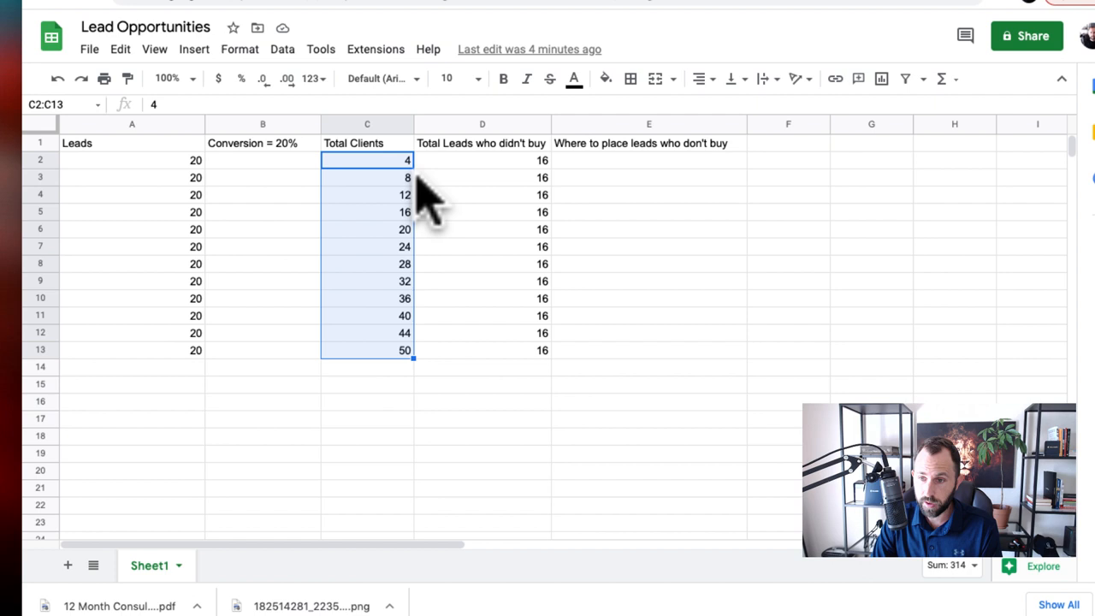
mouse_move(407, 180)
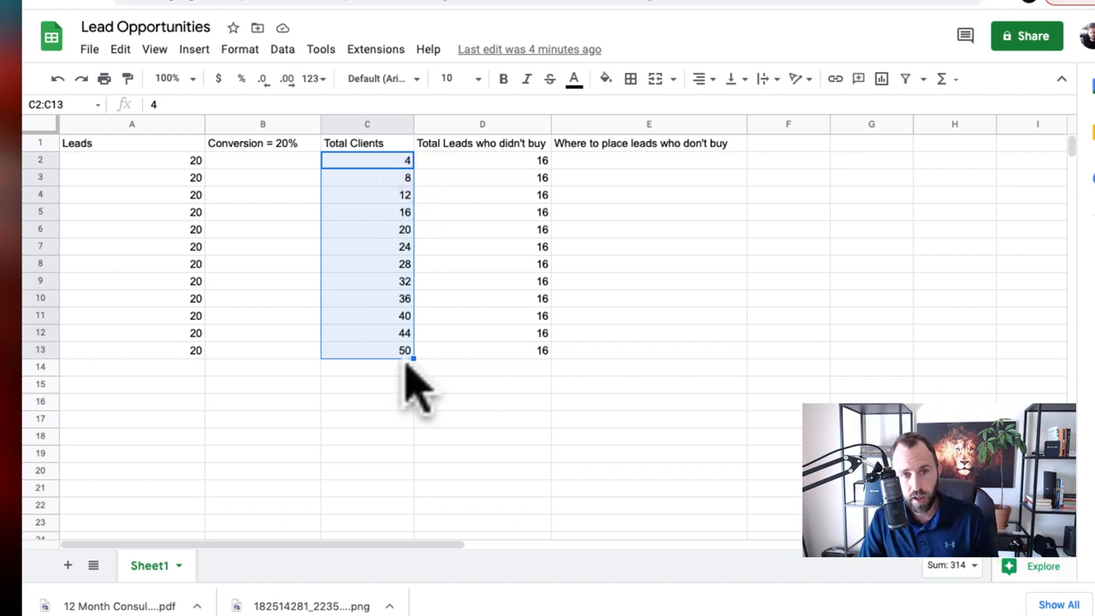
mouse_move(521, 359)
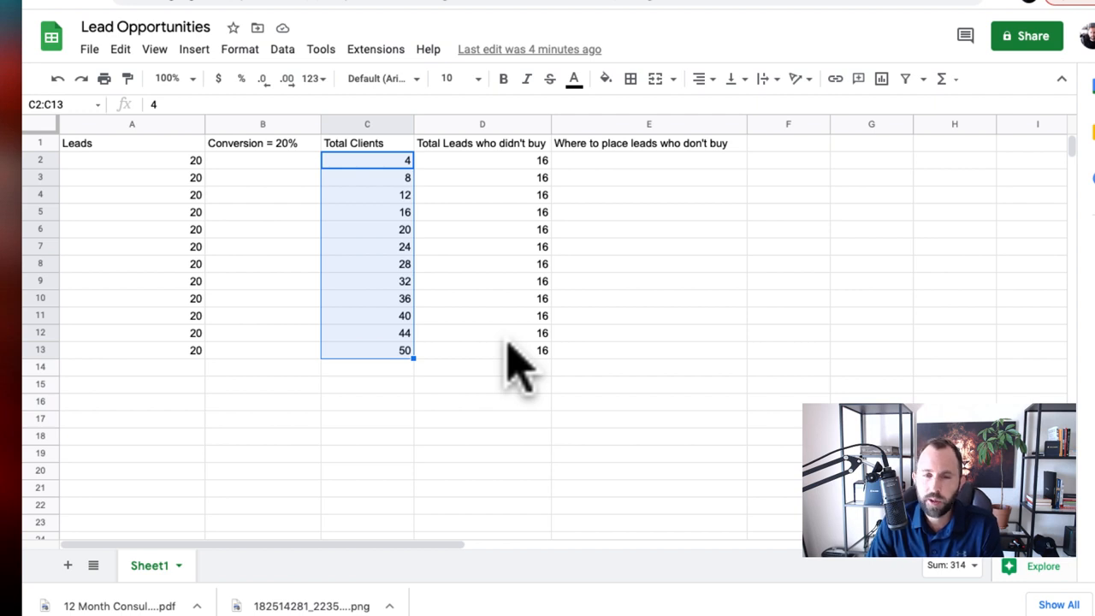
click(482, 349)
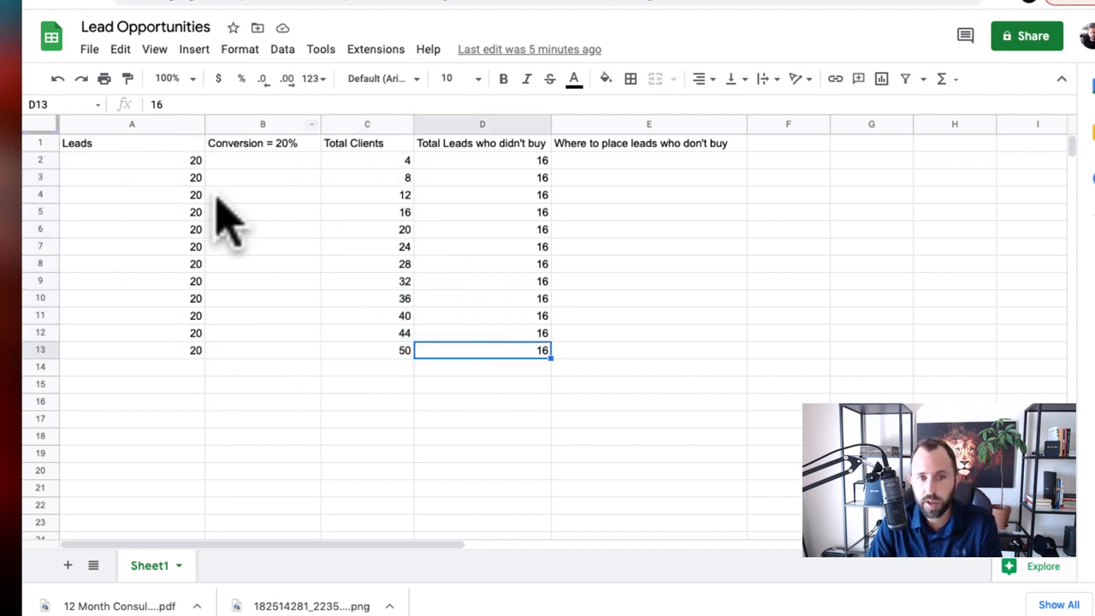
Step: Select the first didn't-buy value, 16, in cell D2
click(482, 161)
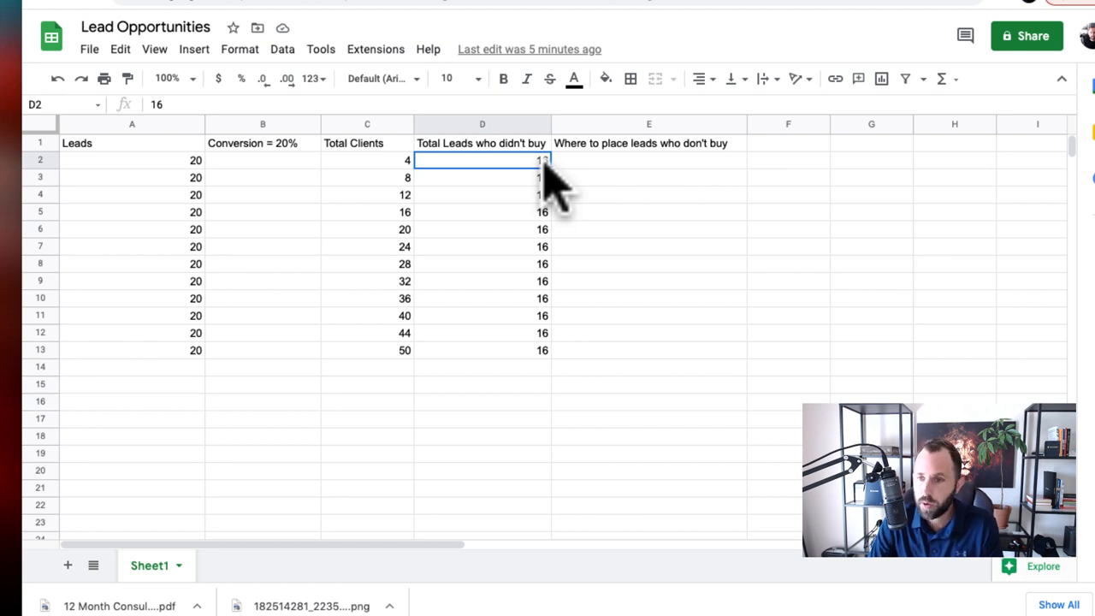
mouse_move(225, 214)
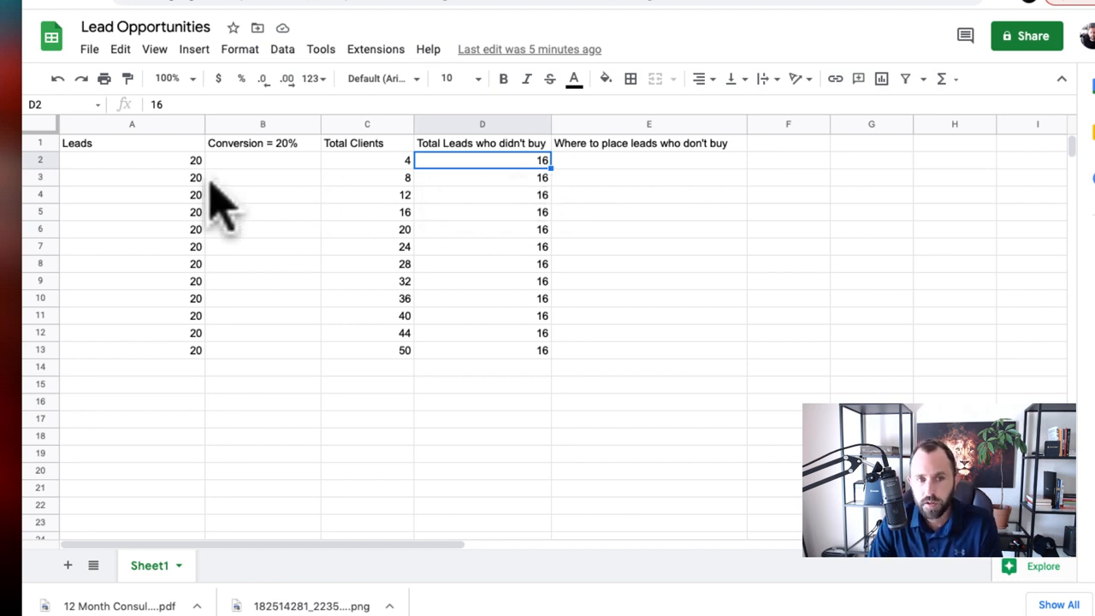
mouse_move(407, 184)
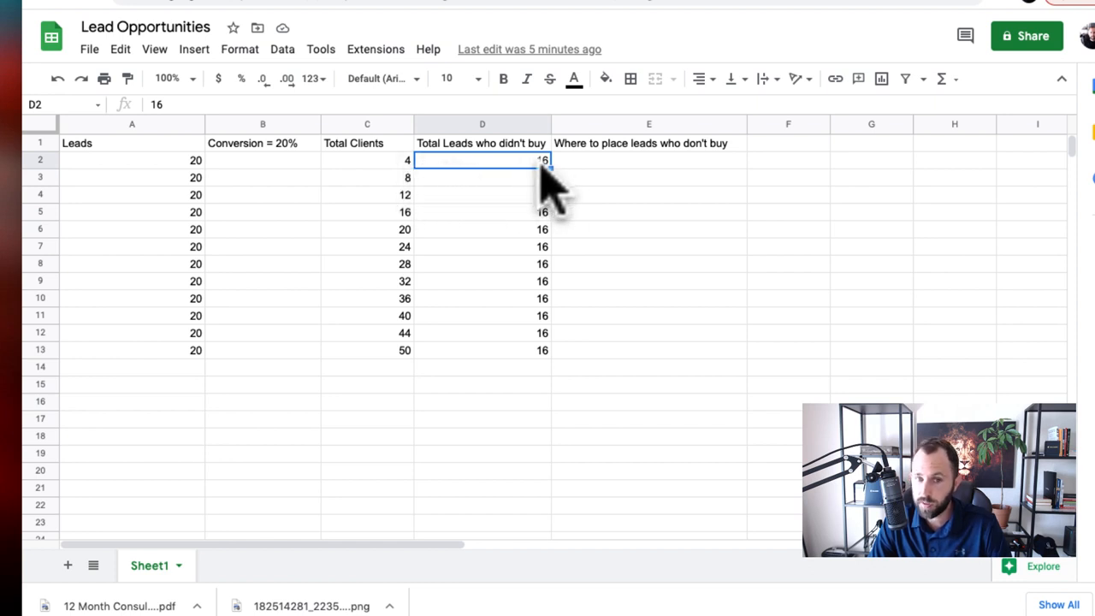
mouse_move(568, 346)
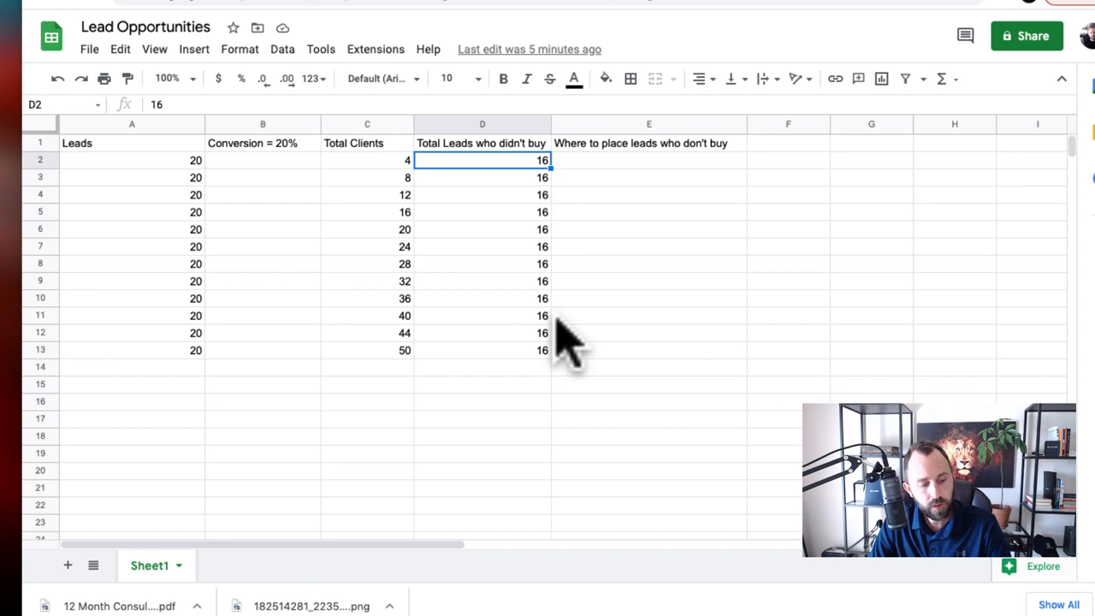
mouse_move(546, 420)
text(1)
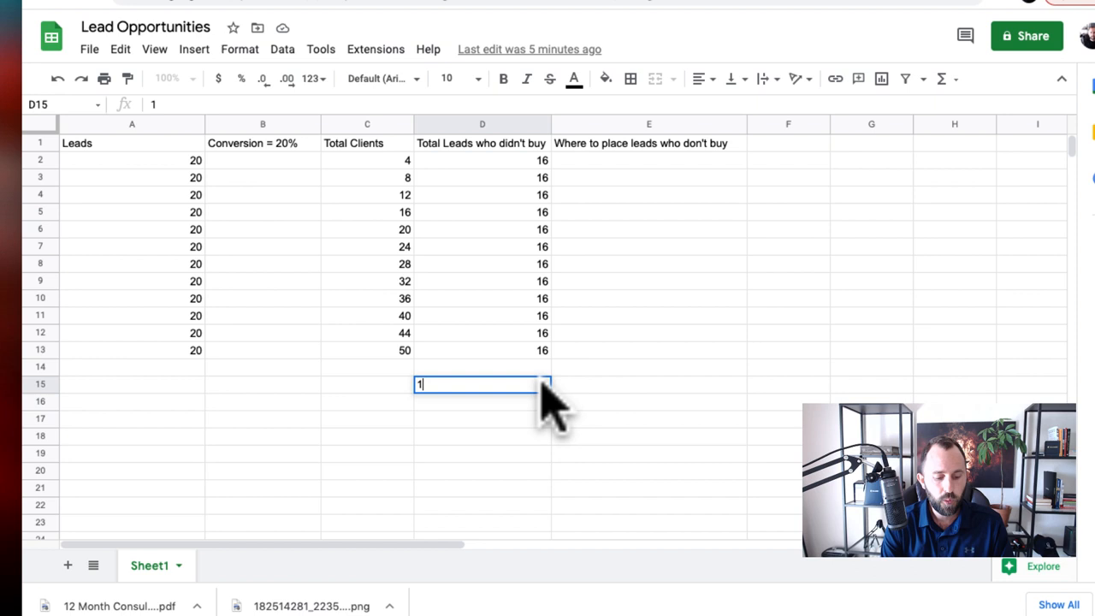
Step: Enter the note '192 who are LOST' in cell D15
text(92)
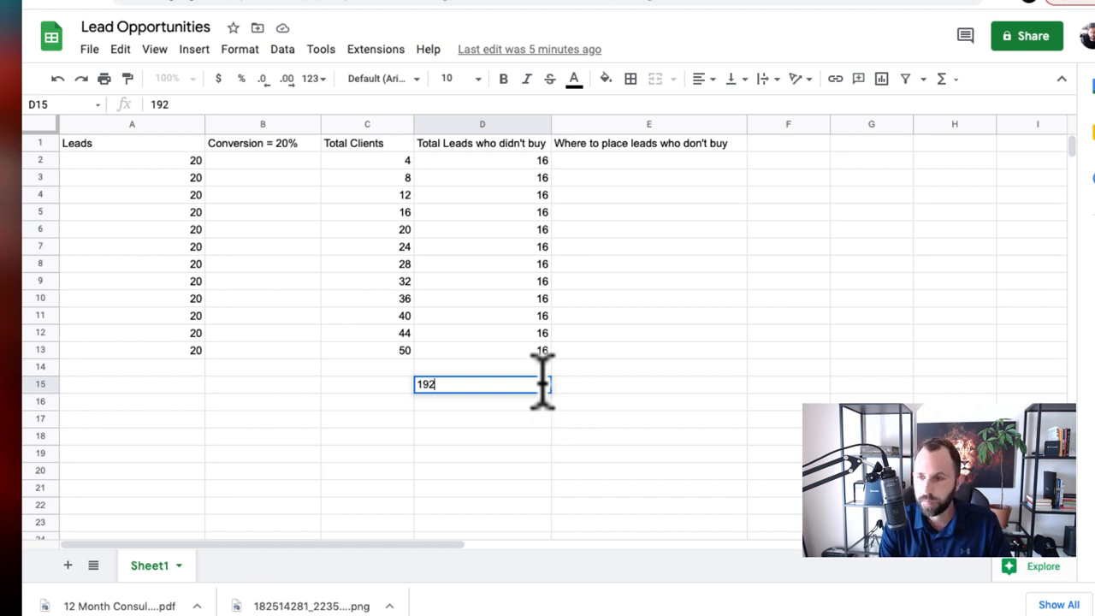
text(who are LOST)
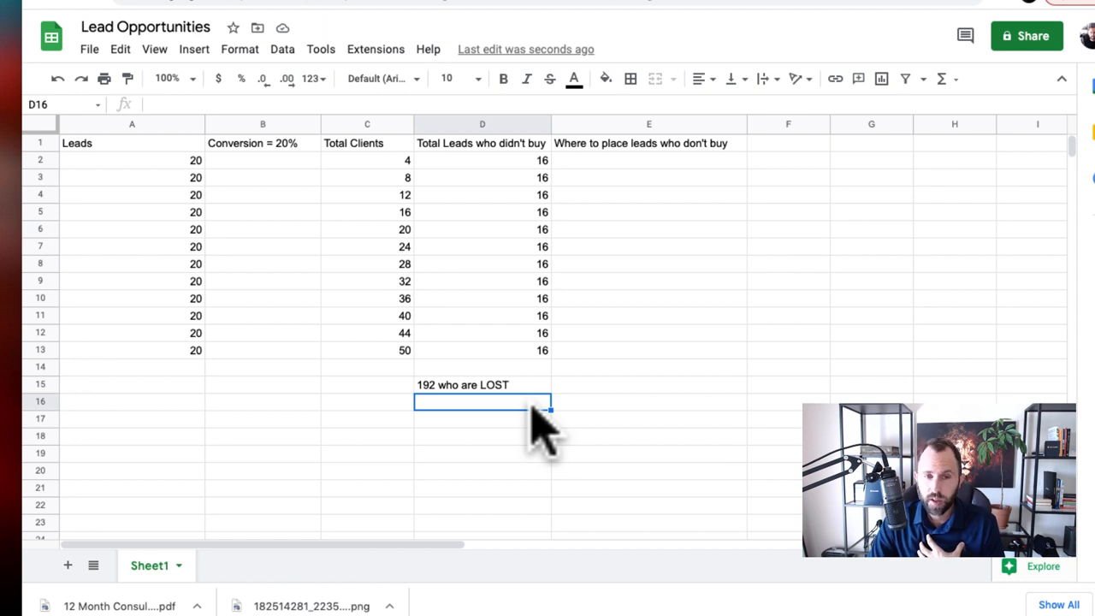
mouse_move(513, 419)
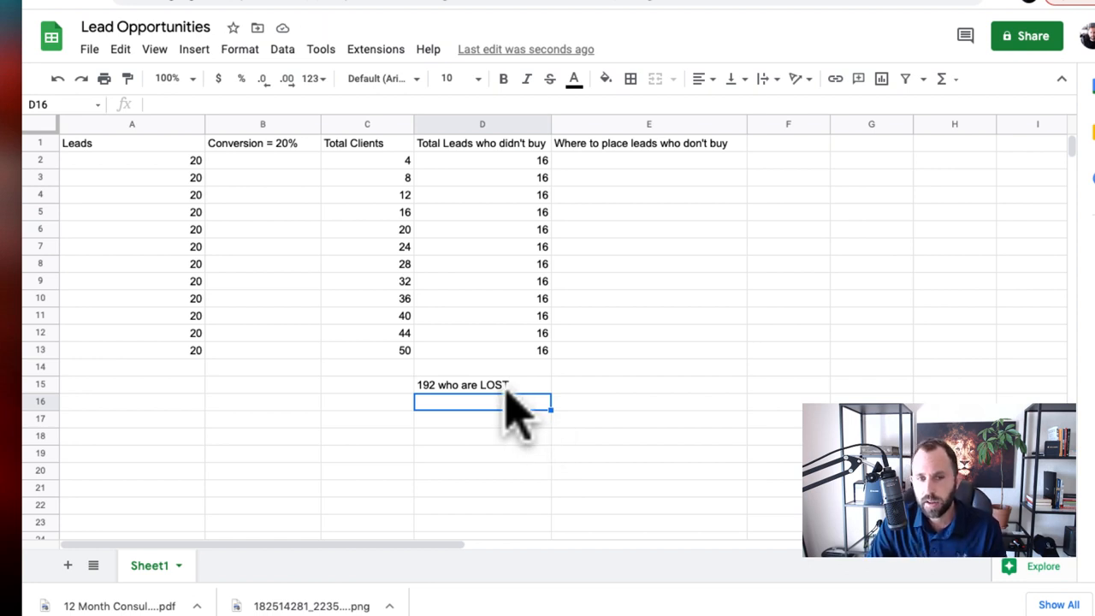
mouse_move(470, 394)
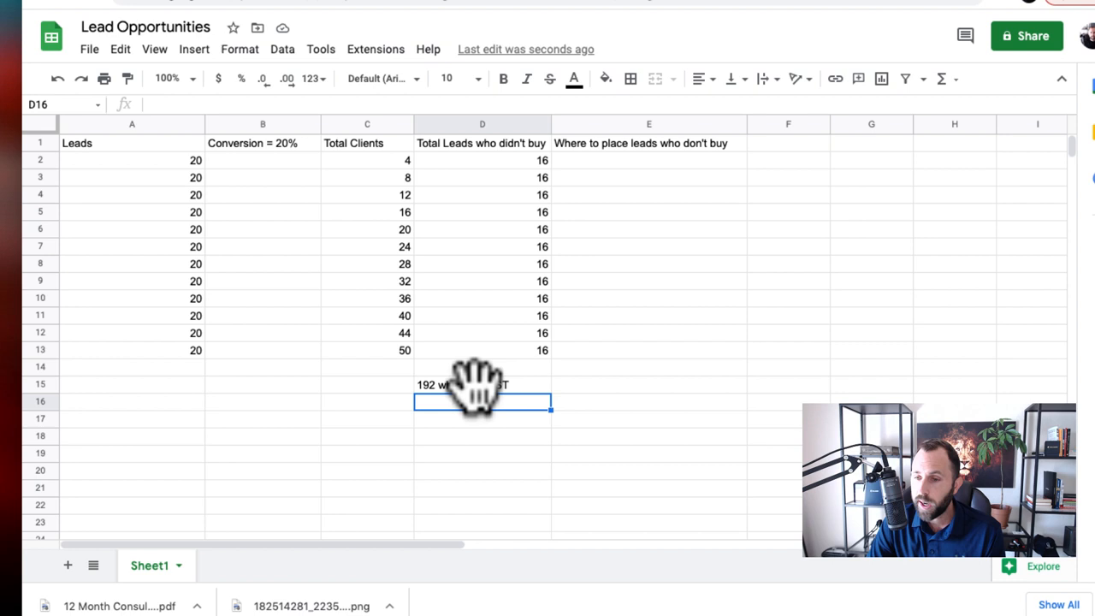
mouse_move(488, 419)
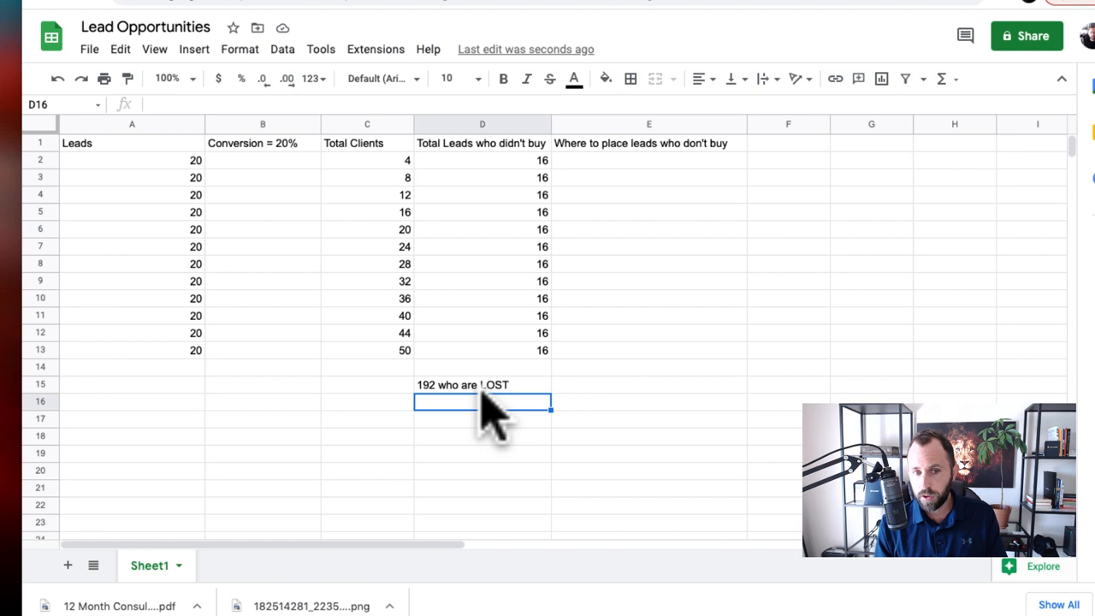
mouse_move(582, 163)
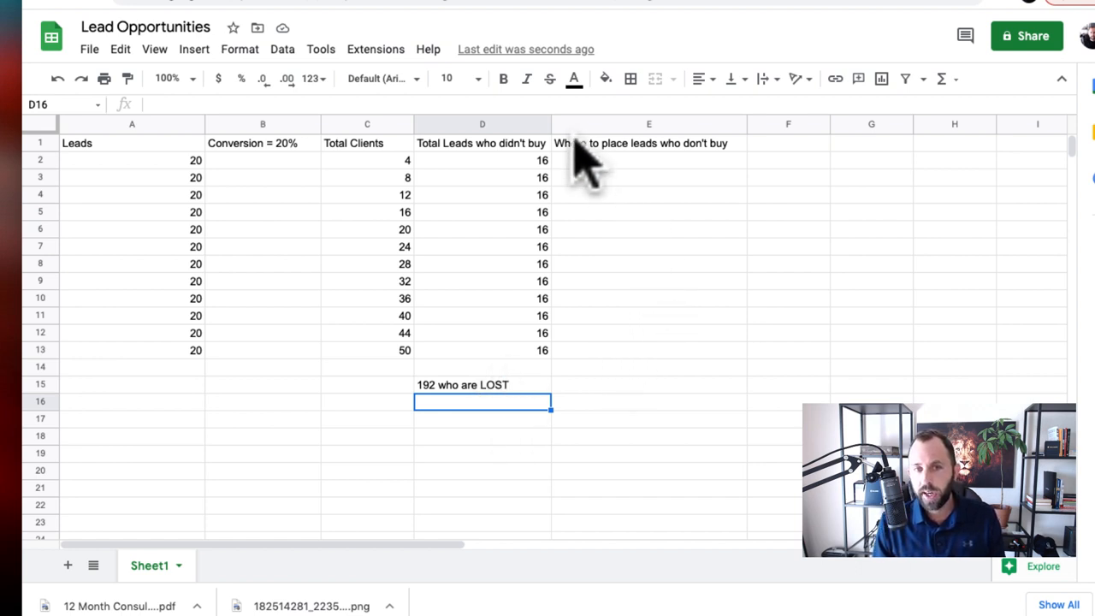
mouse_move(475, 419)
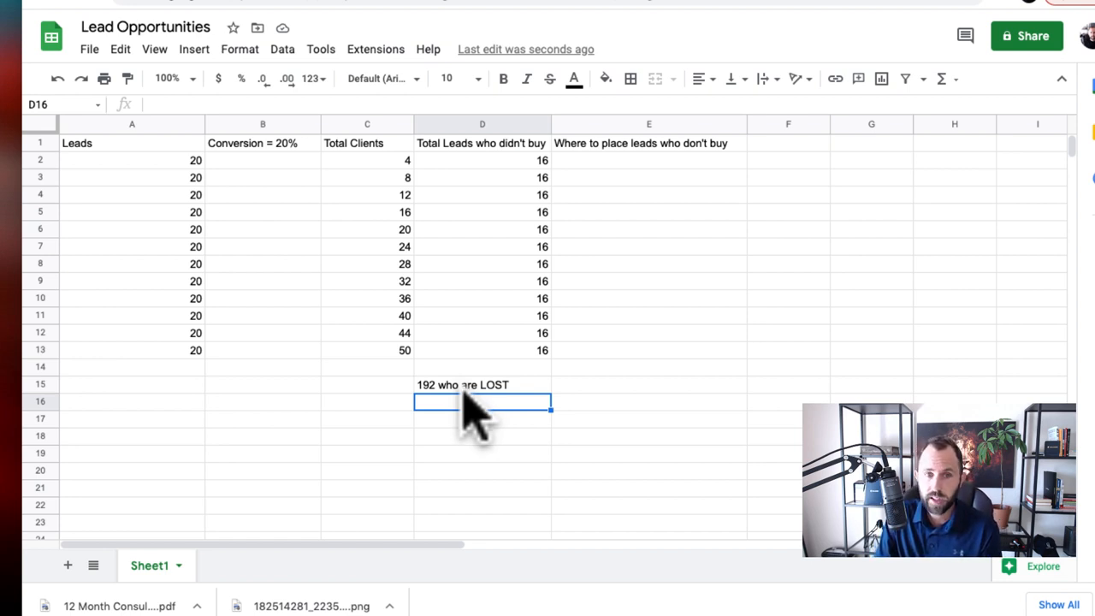
mouse_move(715, 223)
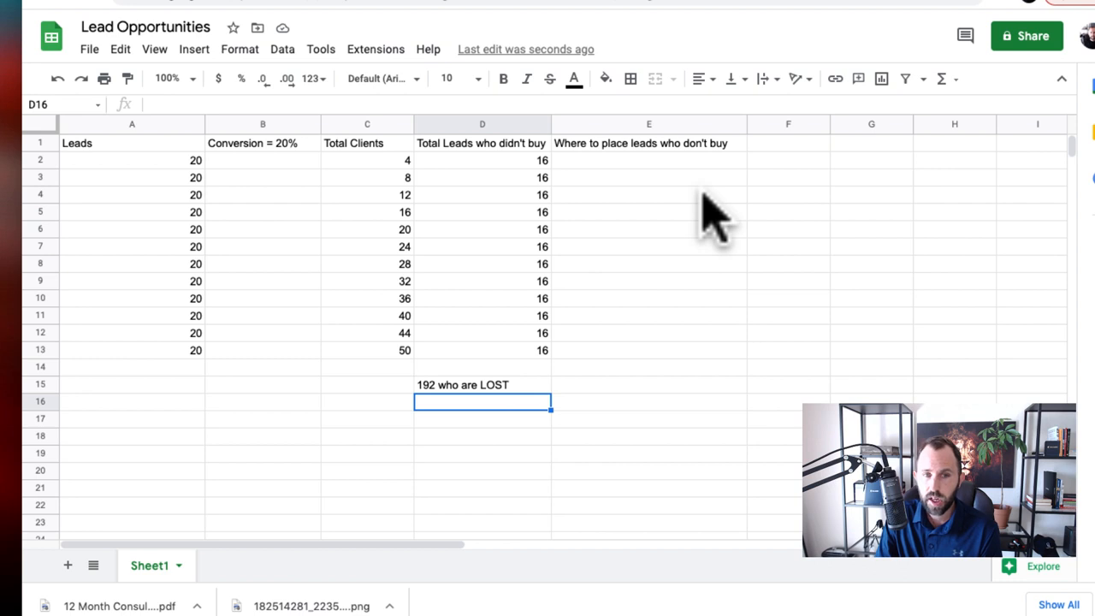
mouse_move(526, 402)
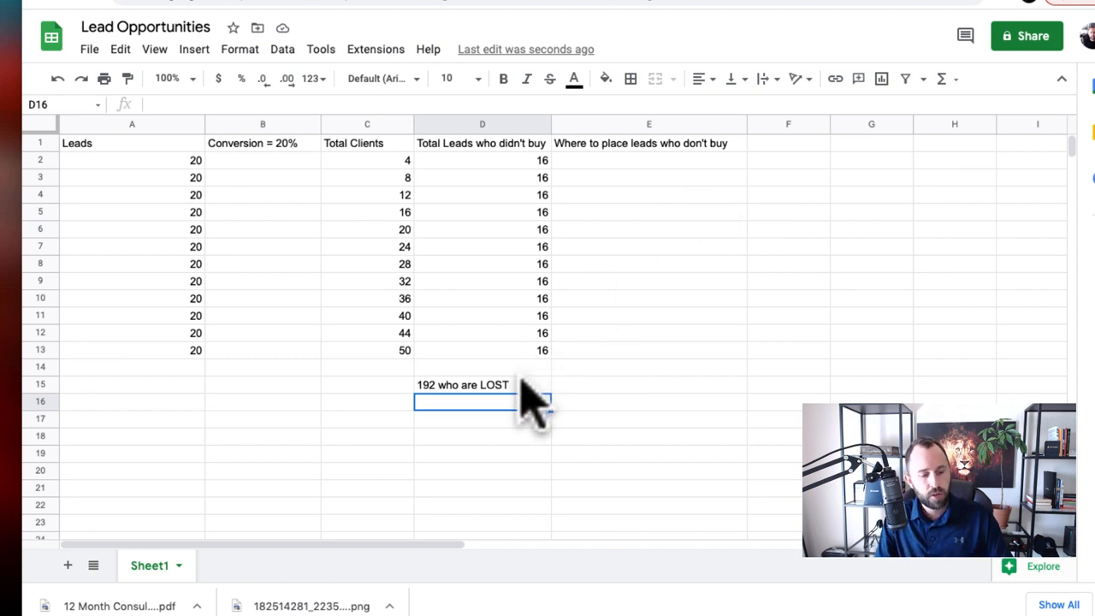
mouse_move(531, 416)
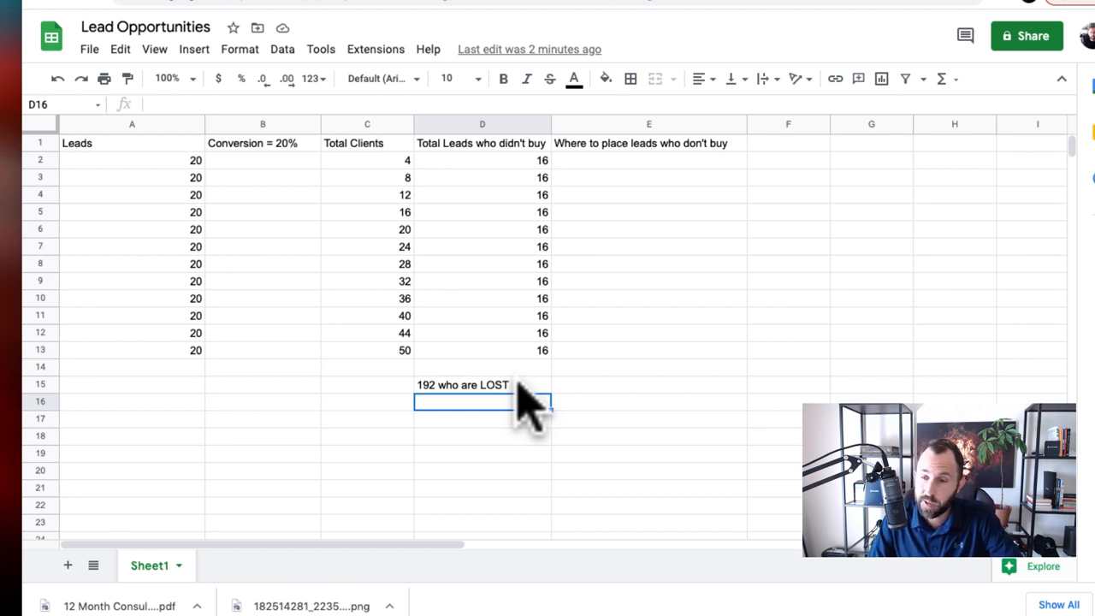
mouse_move(509, 448)
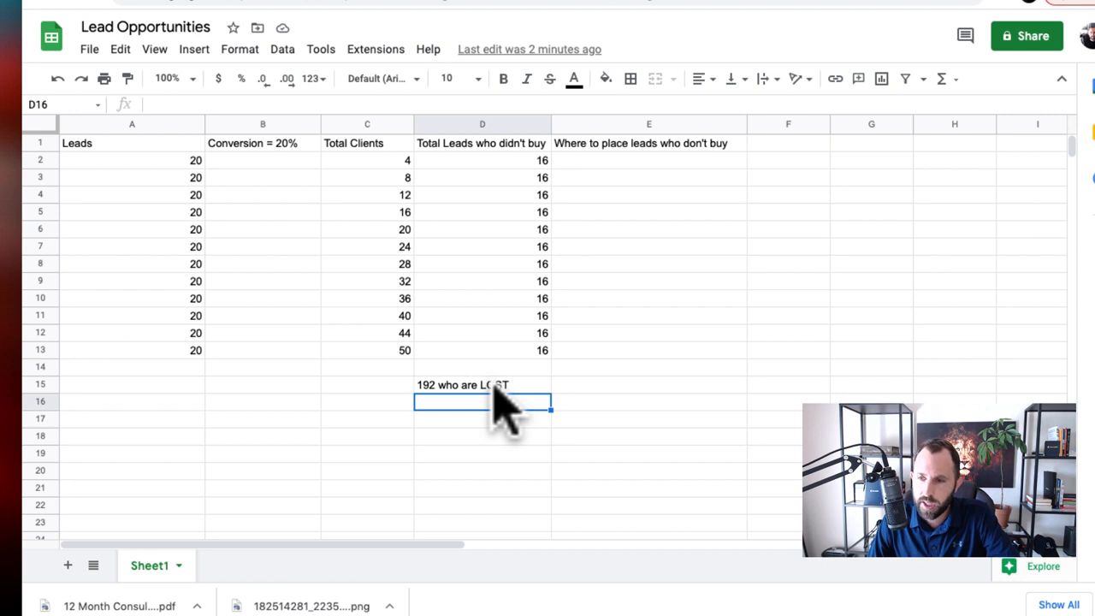
mouse_move(513, 419)
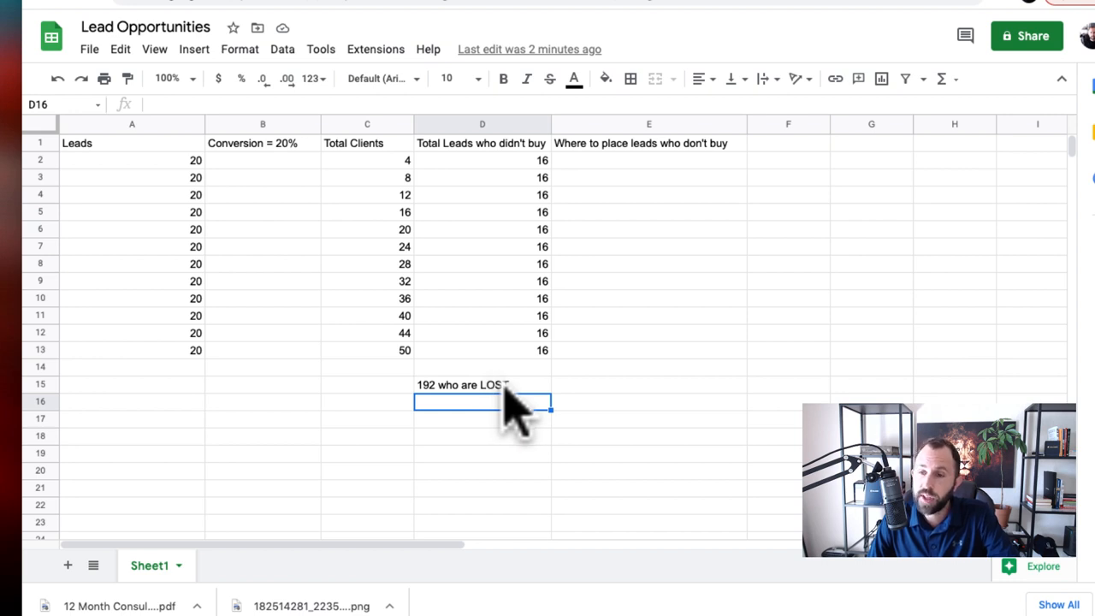
mouse_move(499, 397)
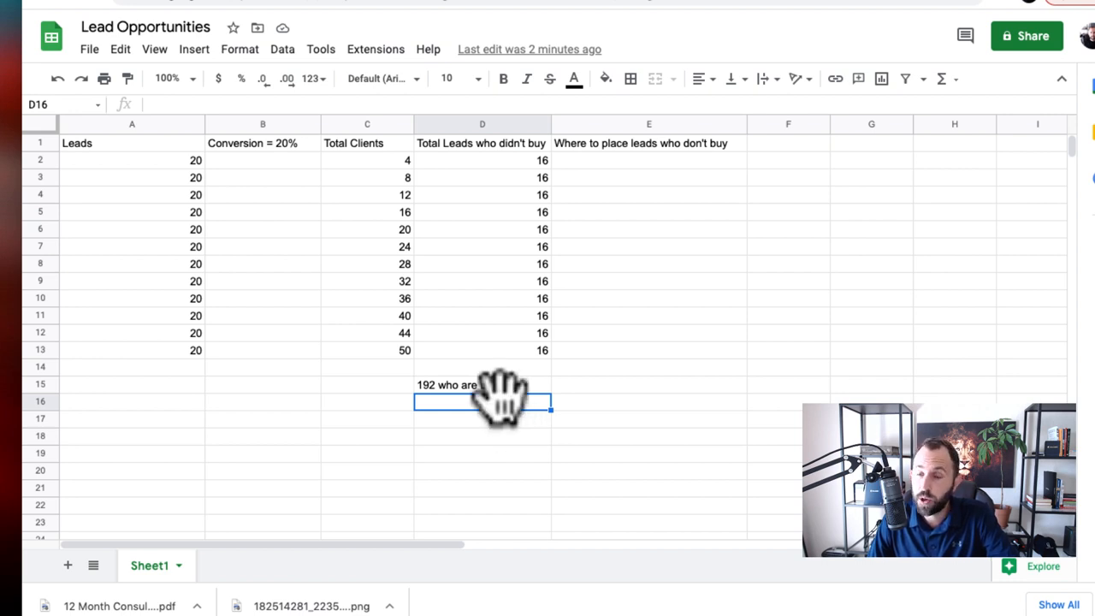
text(LOST)
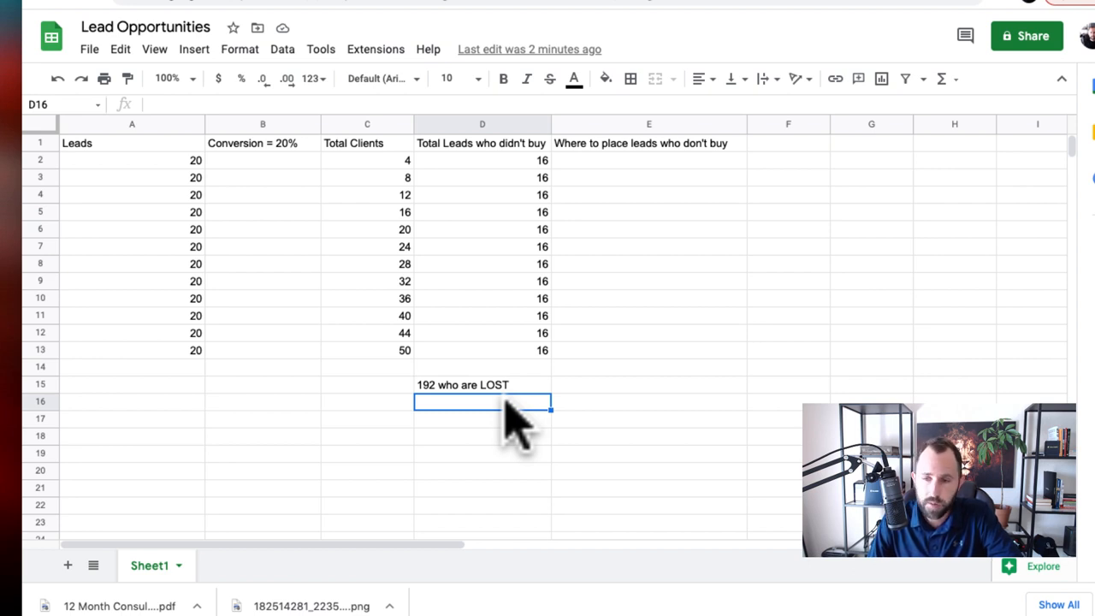
mouse_move(510, 397)
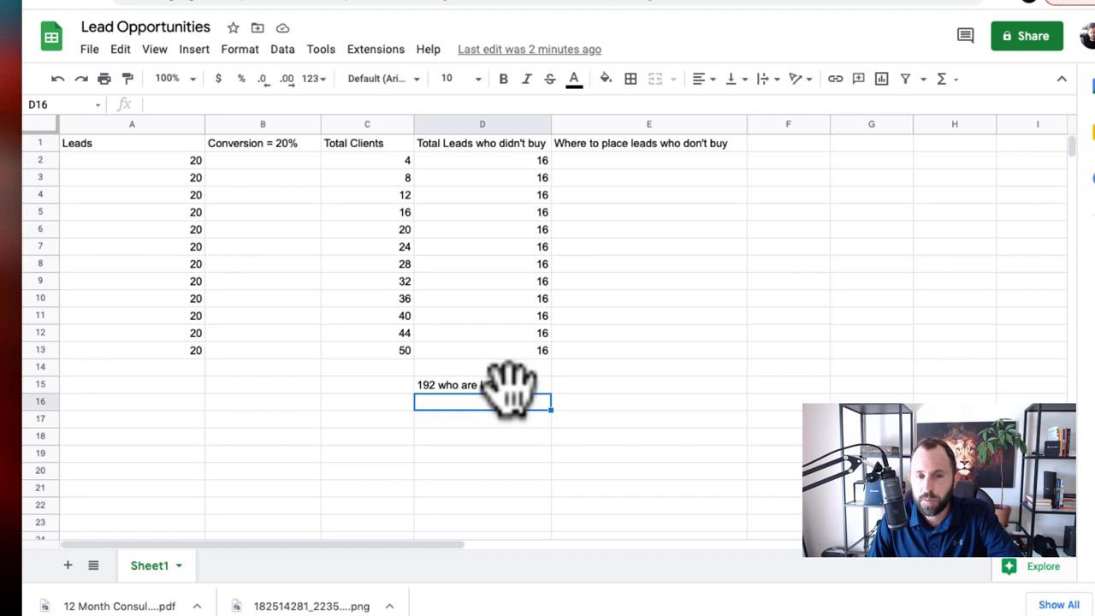
click(483, 383)
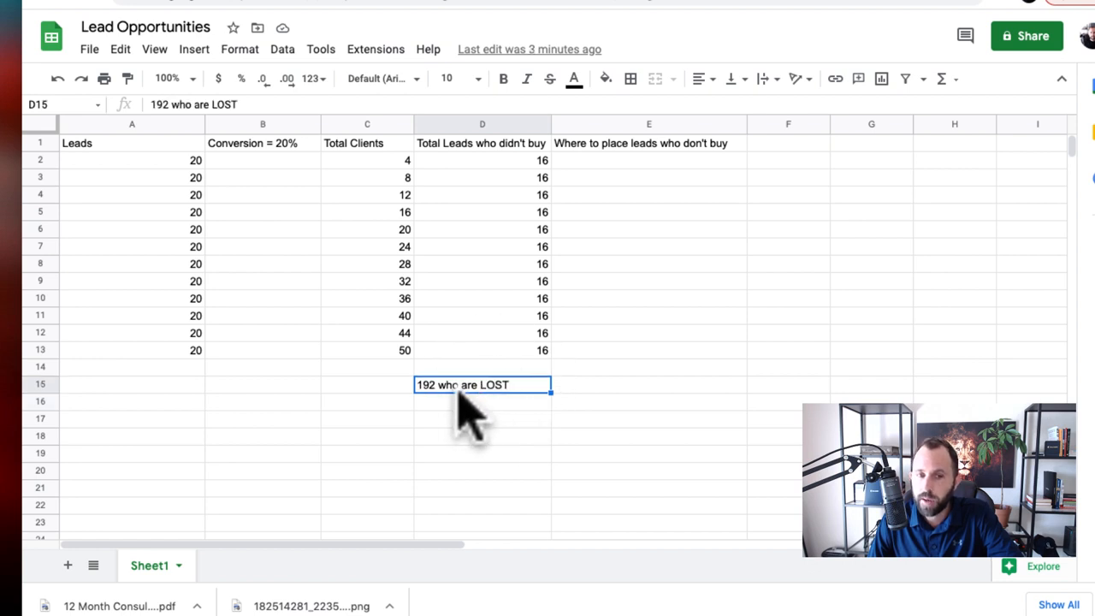
mouse_move(482, 428)
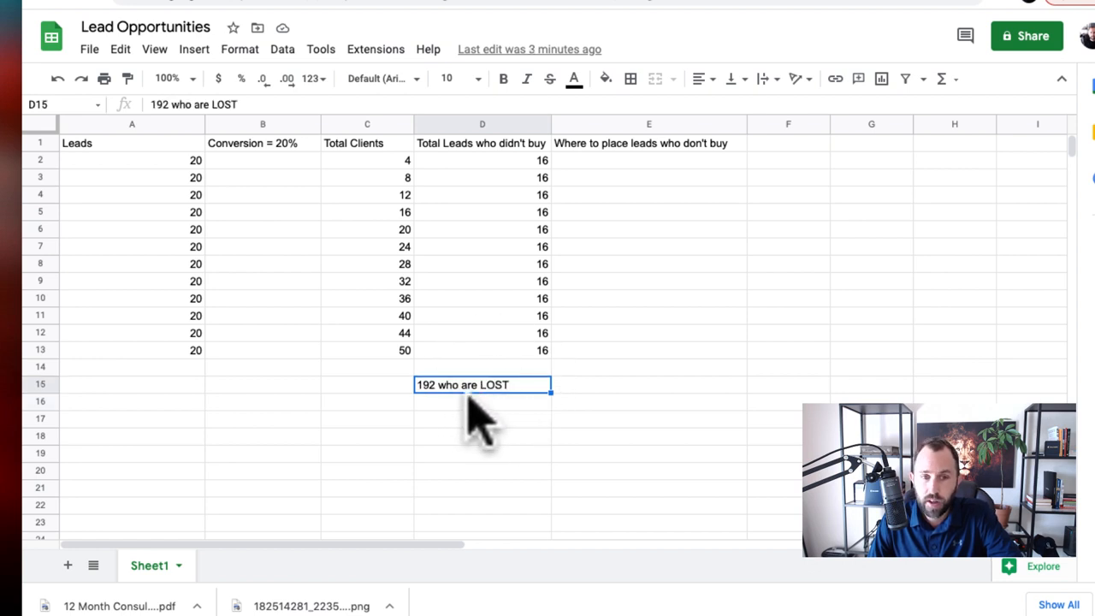
mouse_move(465, 431)
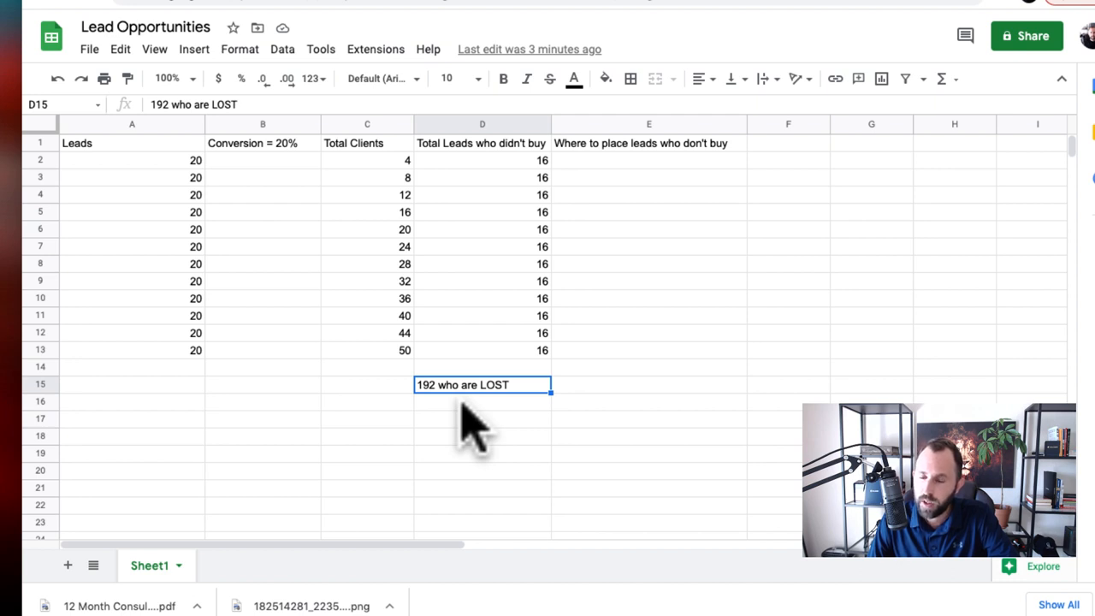
mouse_move(1060, 128)
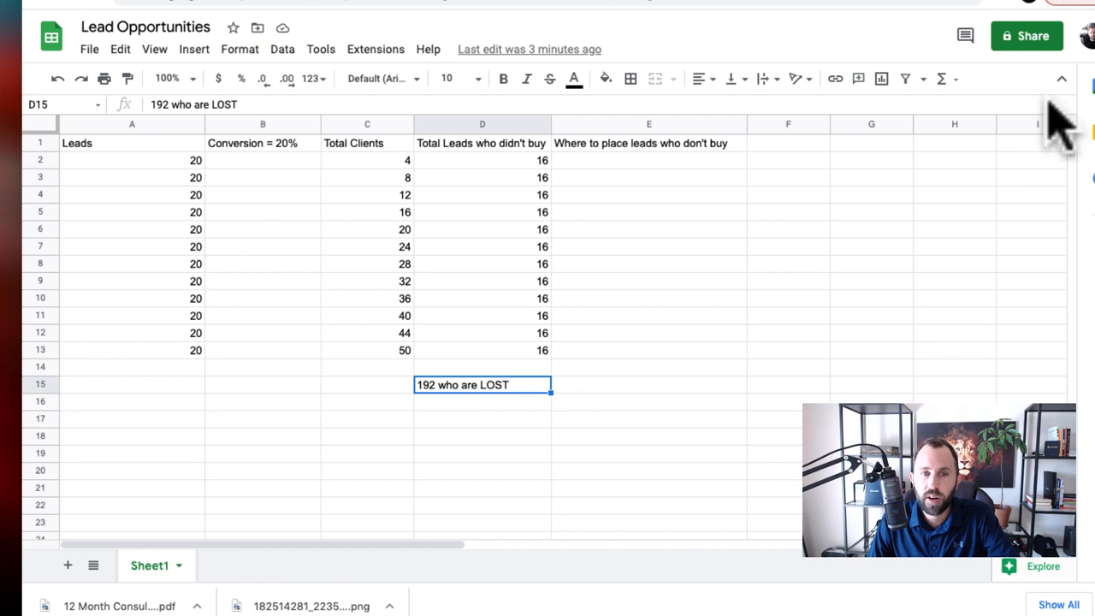
mouse_move(582, 179)
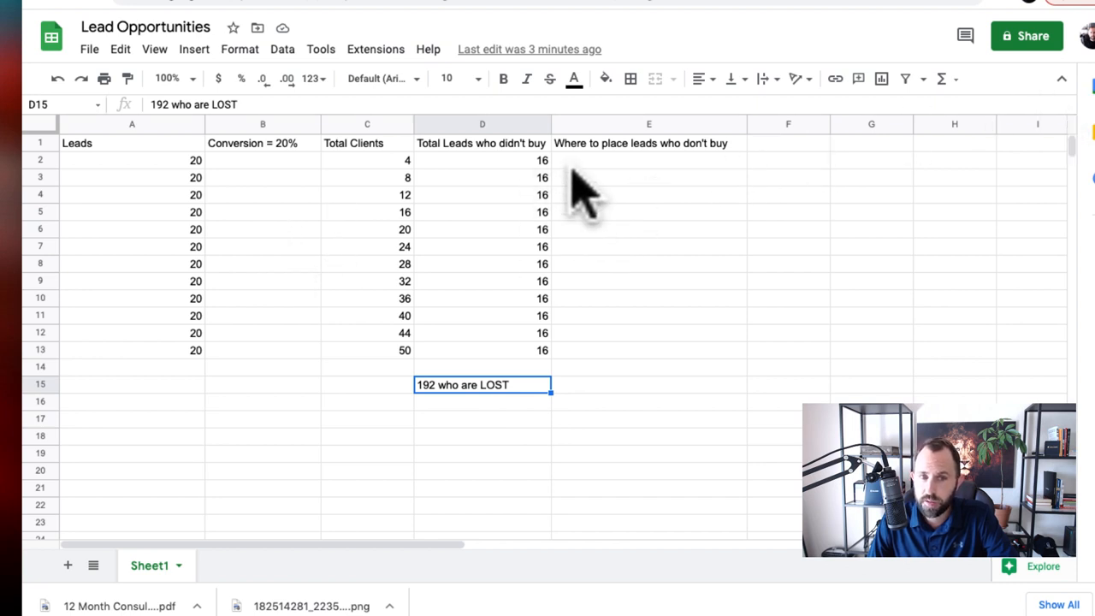
mouse_move(517, 184)
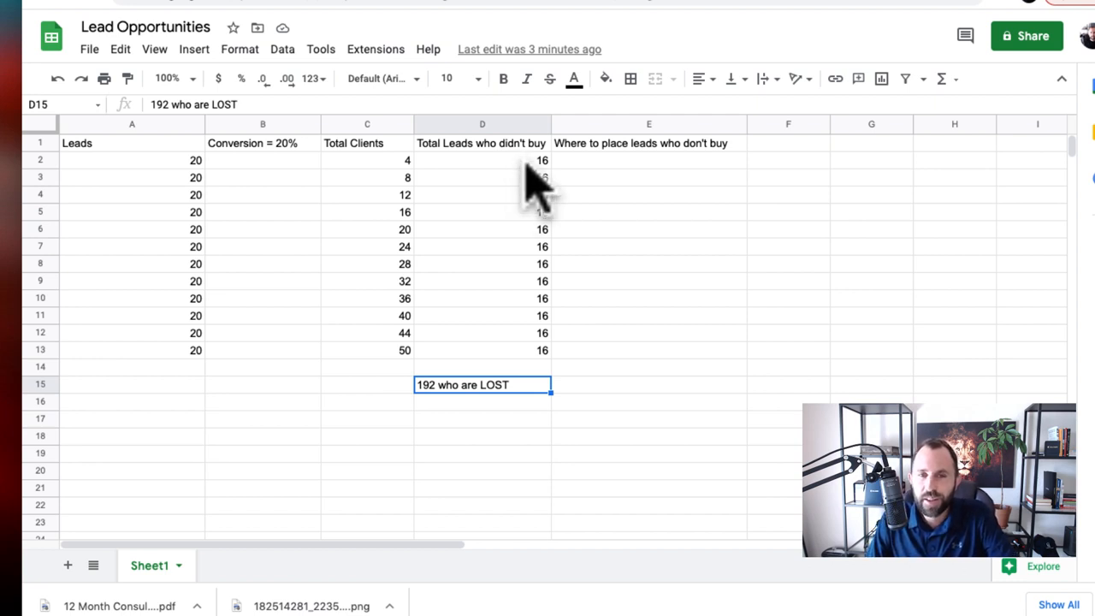
mouse_move(599, 180)
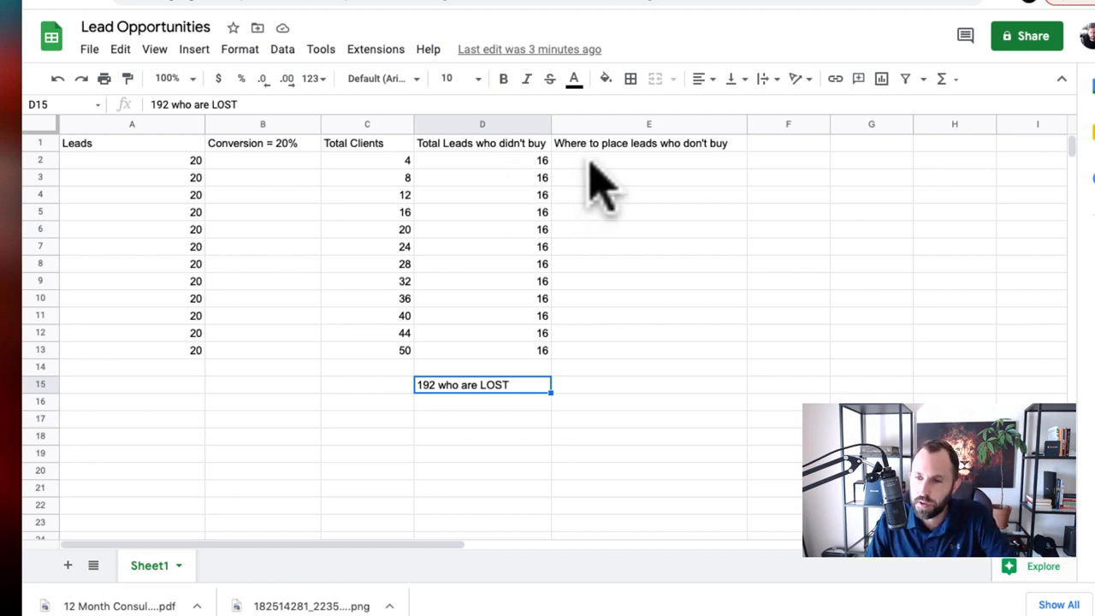
mouse_move(488, 410)
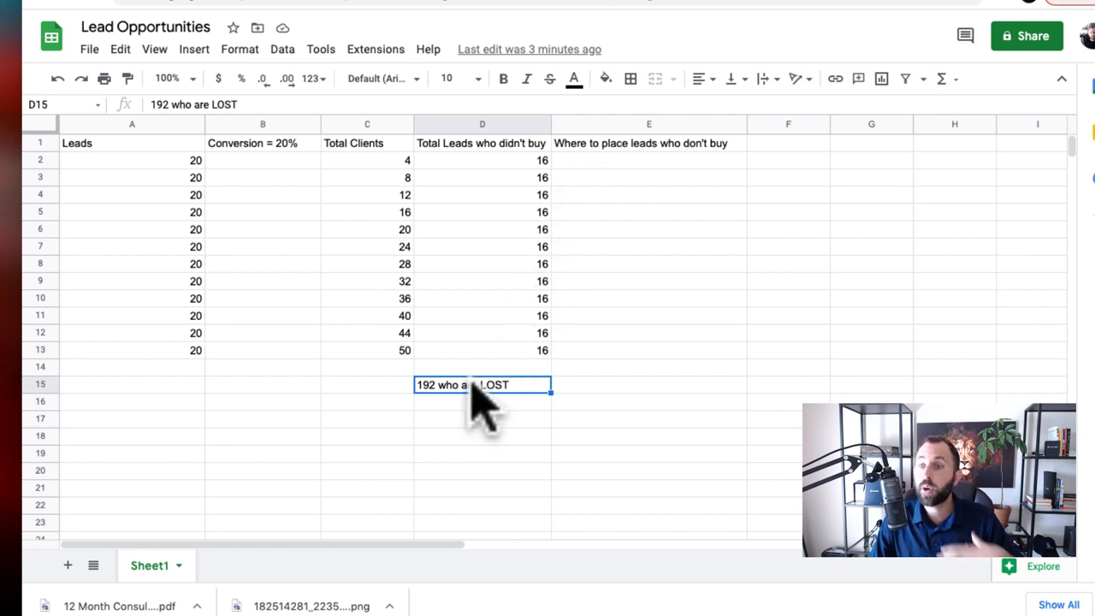
mouse_move(476, 419)
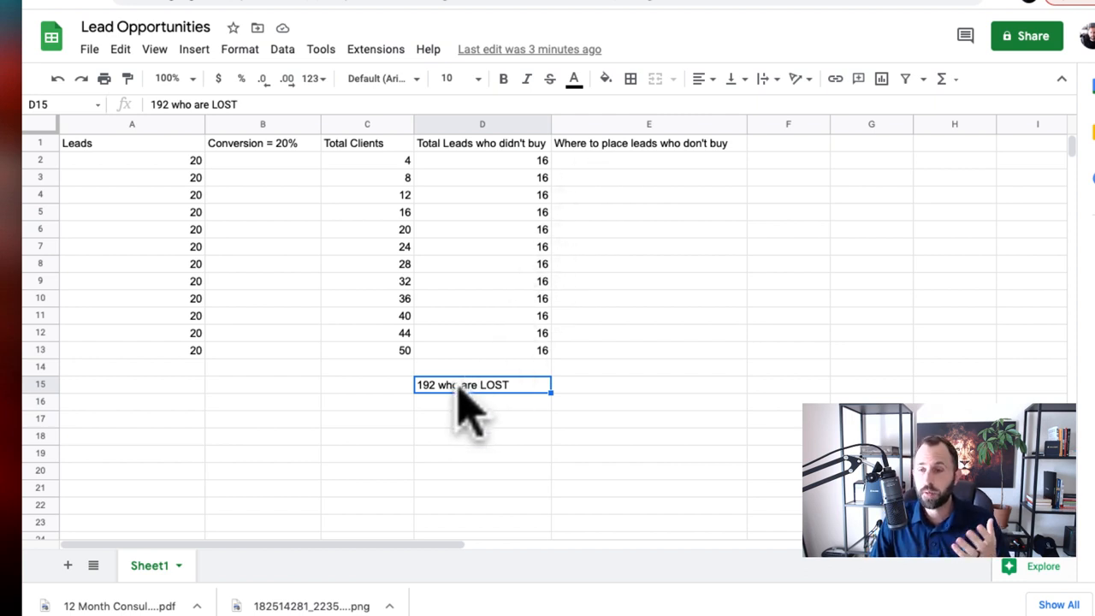
mouse_move(697, 239)
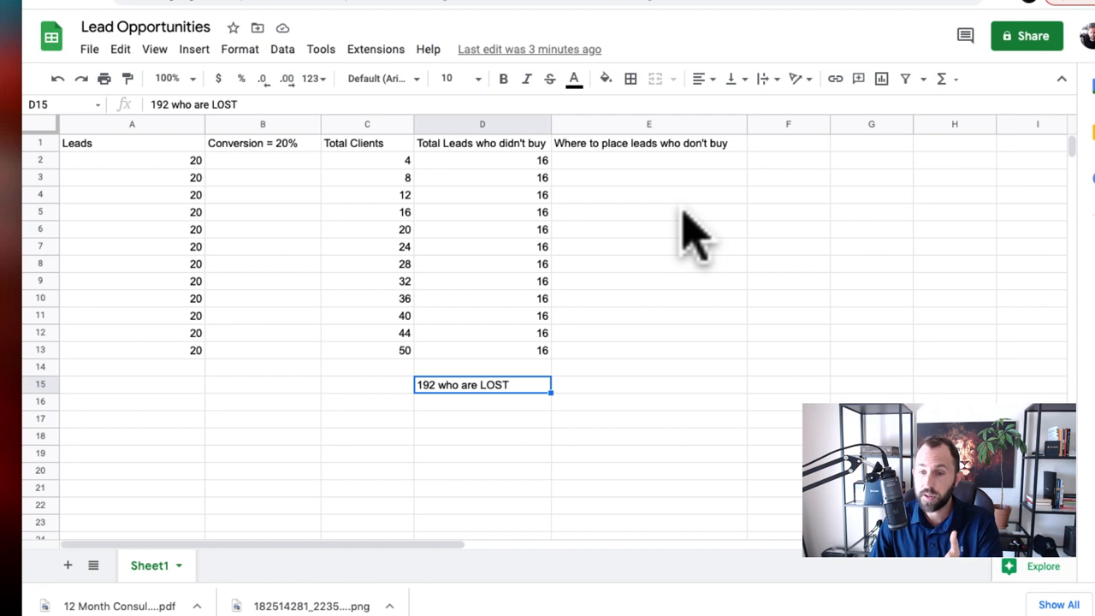
mouse_move(681, 223)
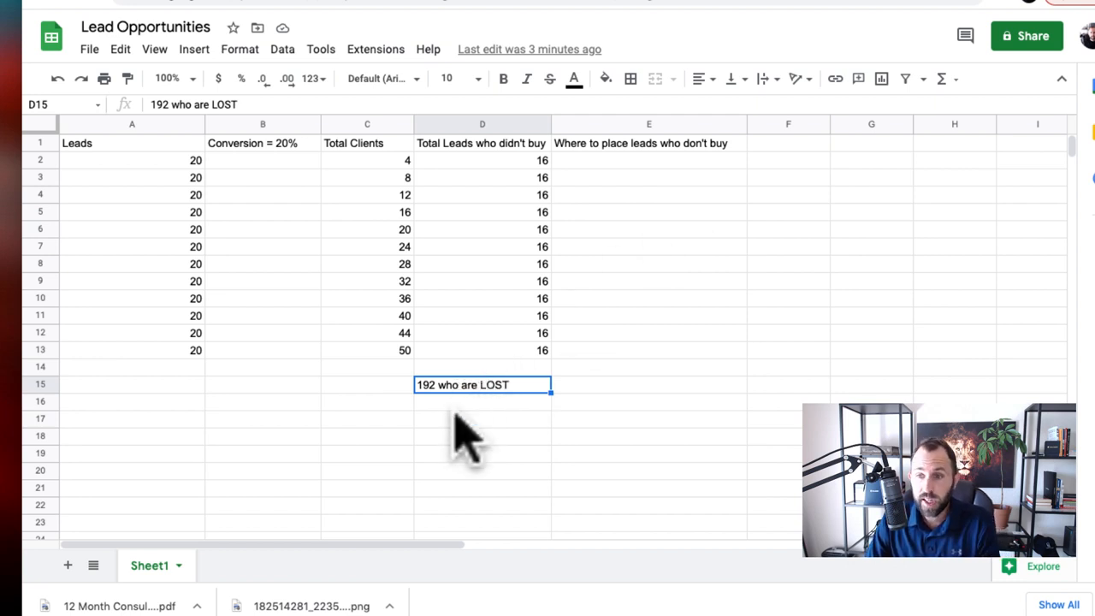
mouse_move(209, 191)
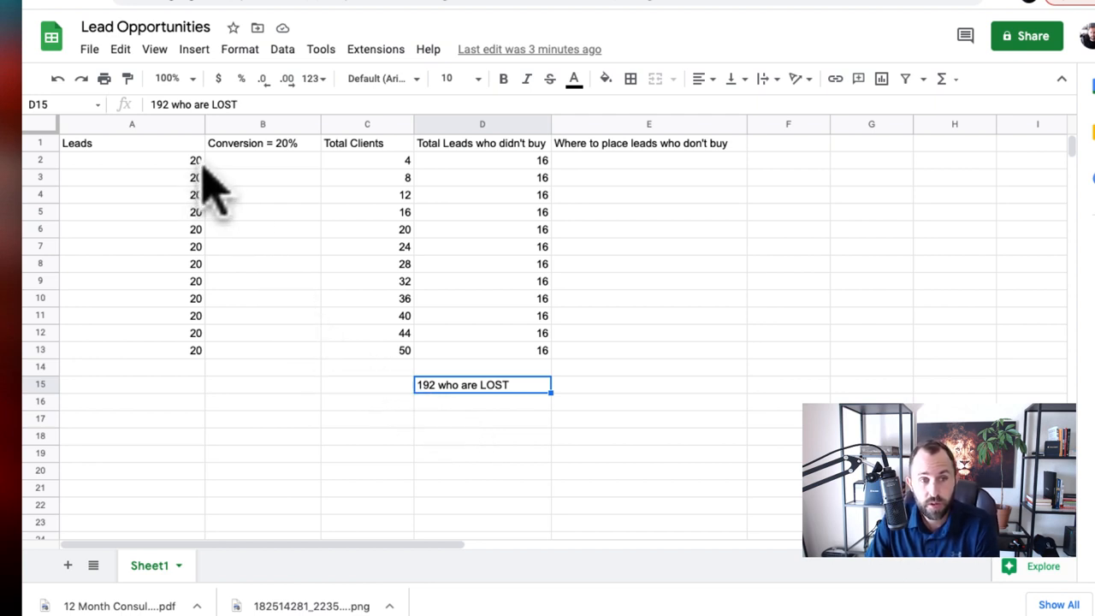
mouse_move(150, 547)
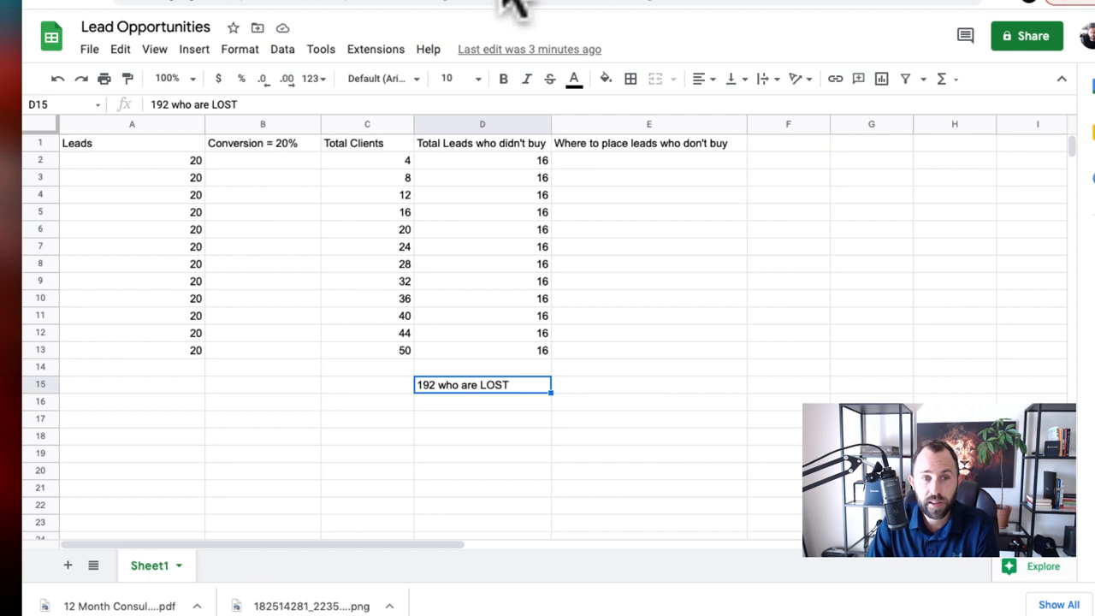
mouse_move(436, 223)
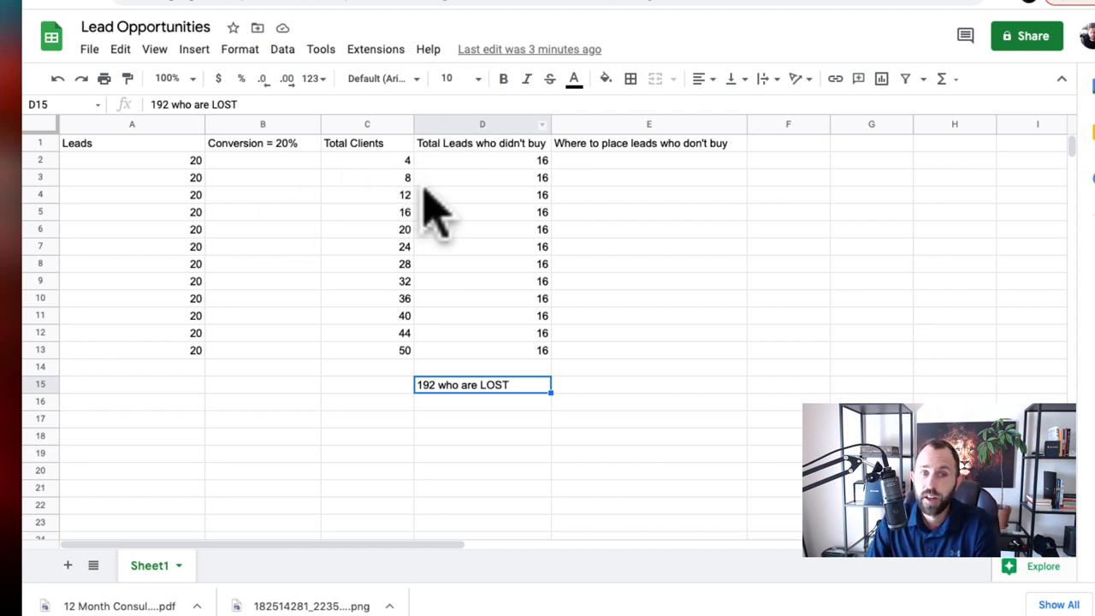
mouse_move(534, 185)
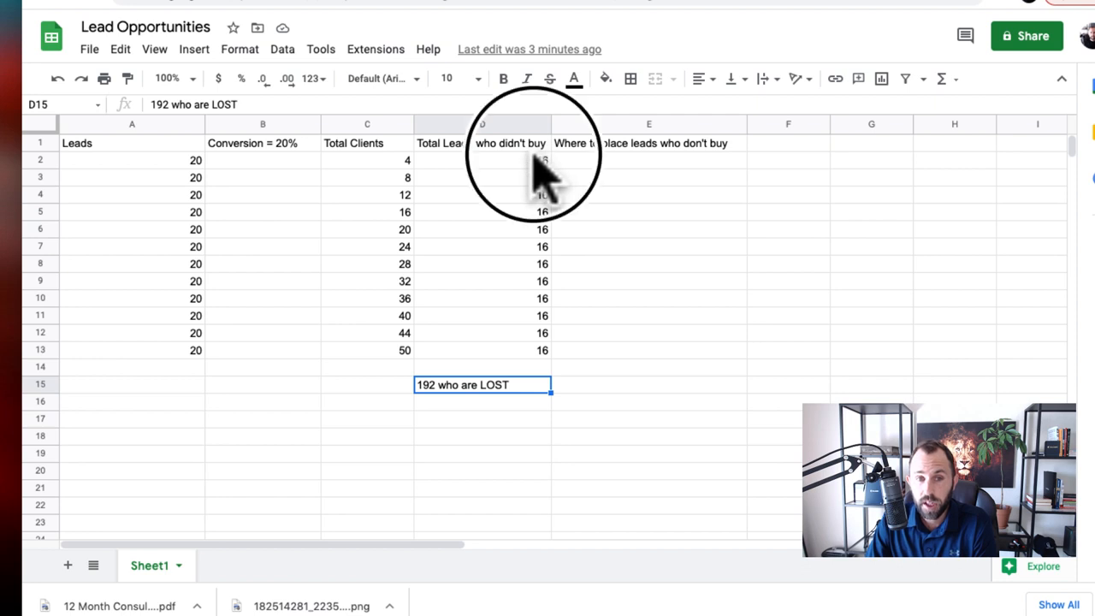
Step: Select the twelve 16s in D2:D13 to confirm their sum reads 192
drag(482, 160, 482, 349)
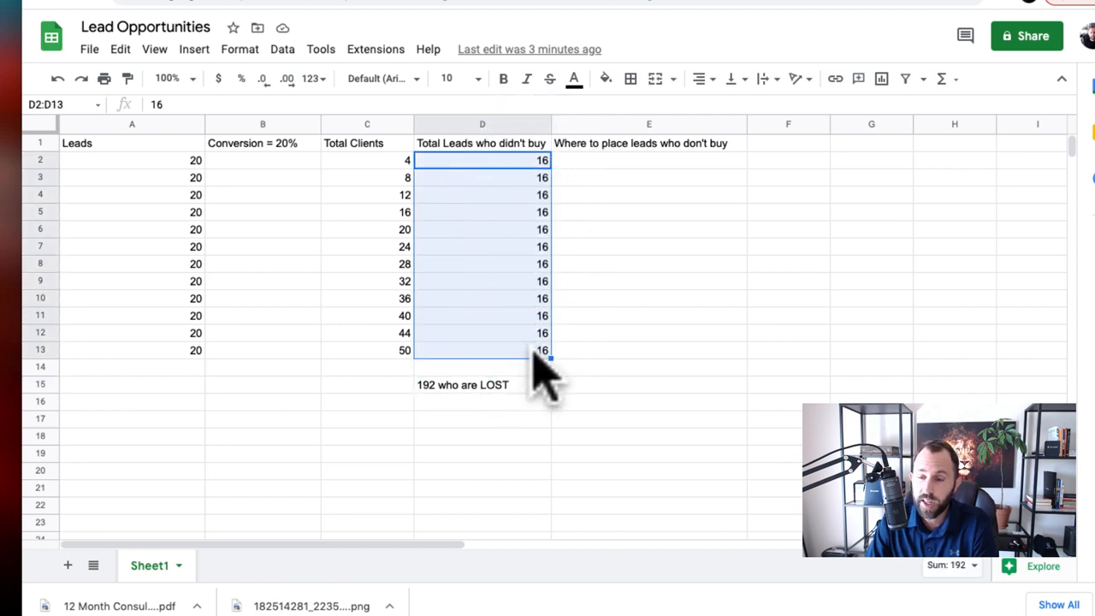
mouse_move(561, 274)
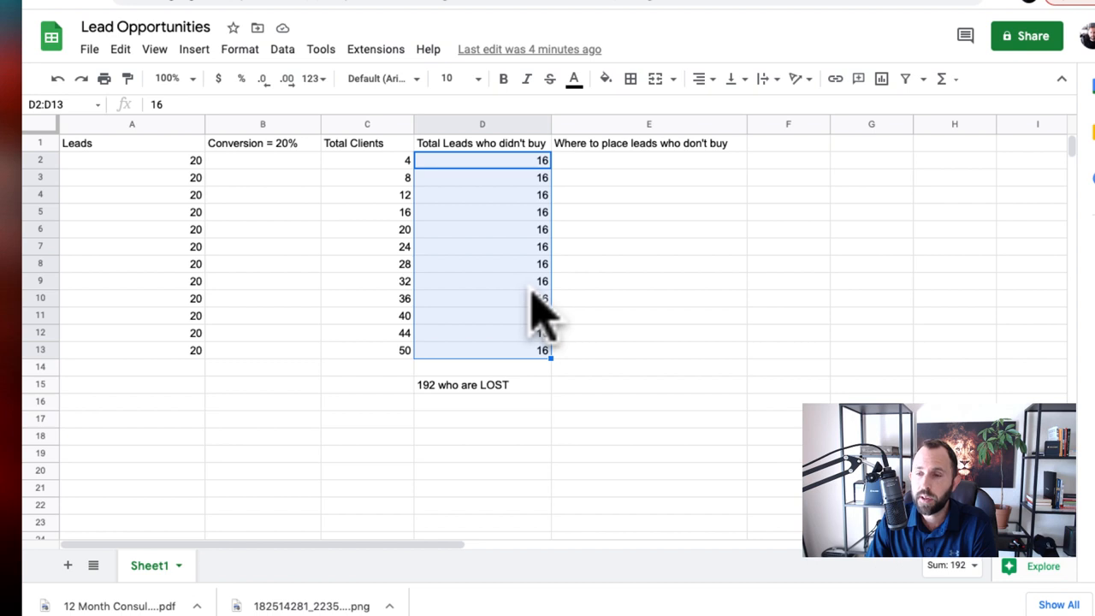
mouse_move(550, 239)
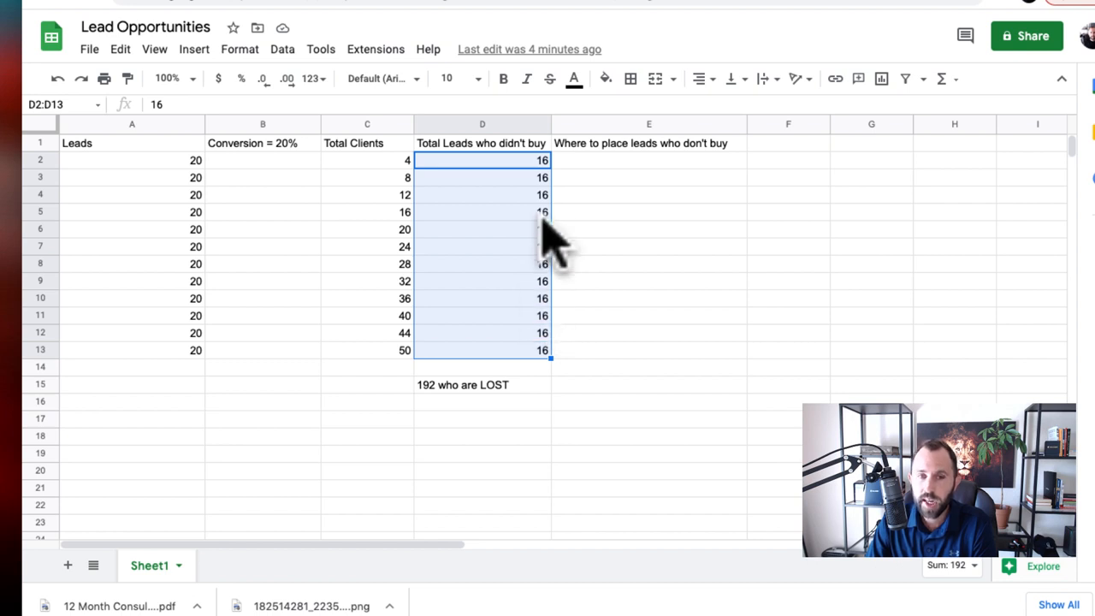
mouse_move(505, 415)
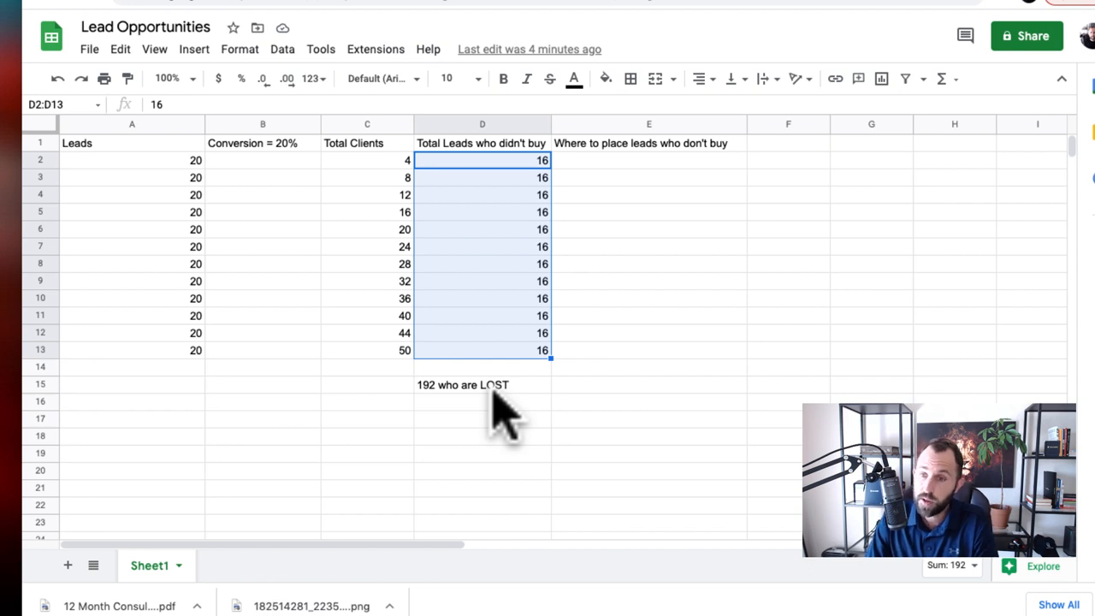
mouse_move(505, 397)
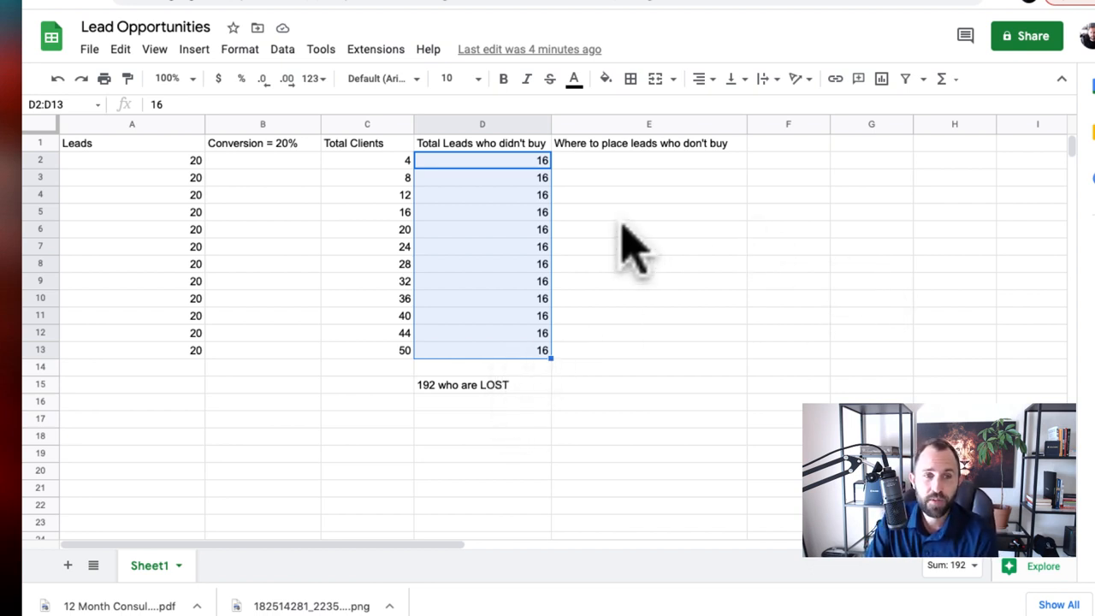
mouse_move(479, 236)
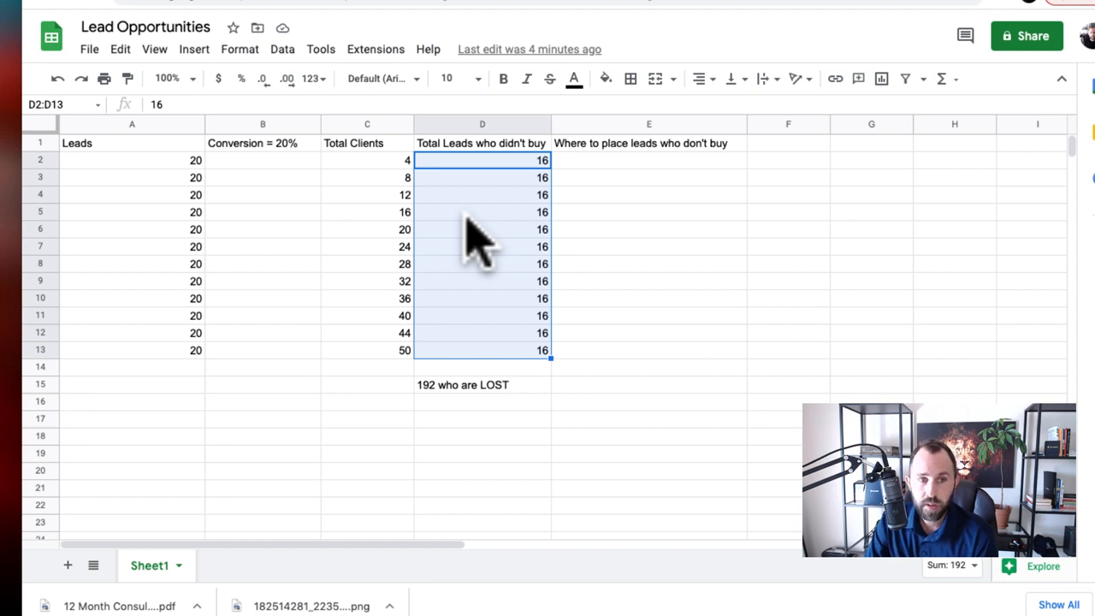
mouse_move(363, 390)
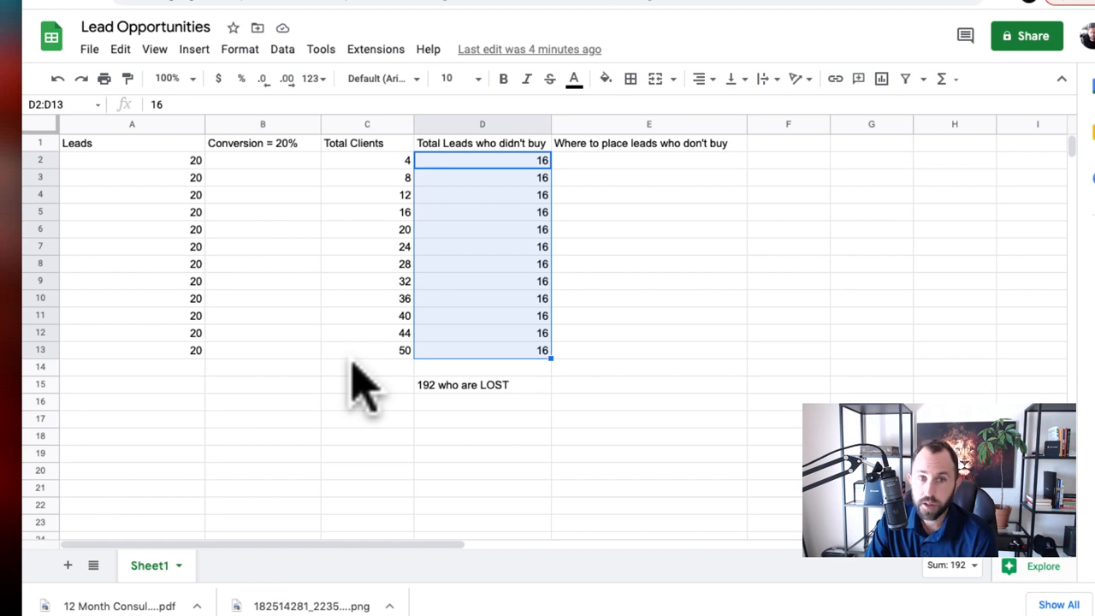
mouse_move(539, 290)
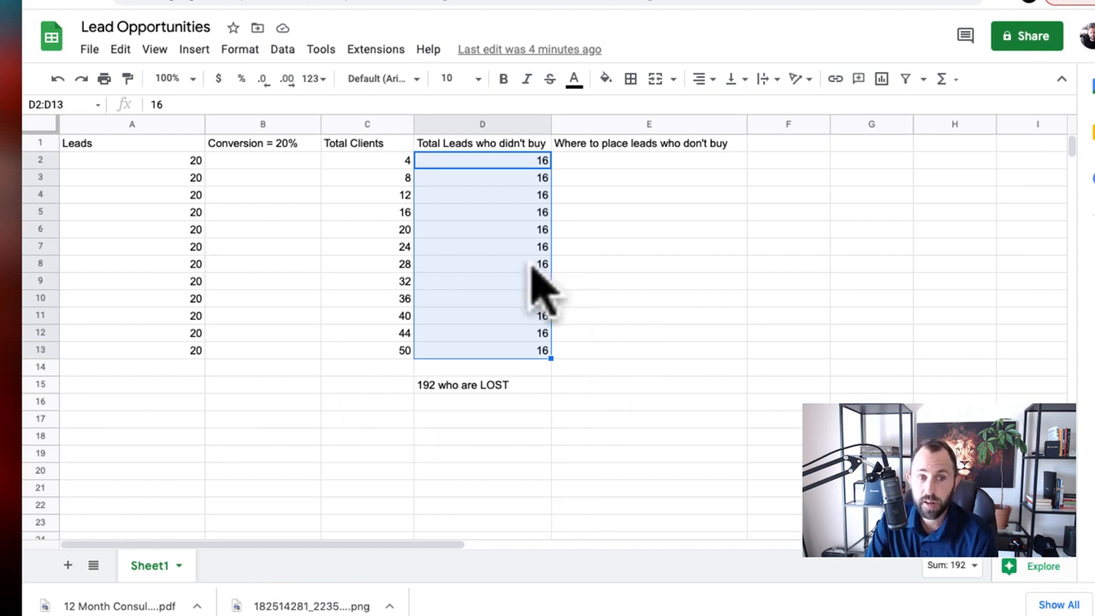
mouse_move(538, 316)
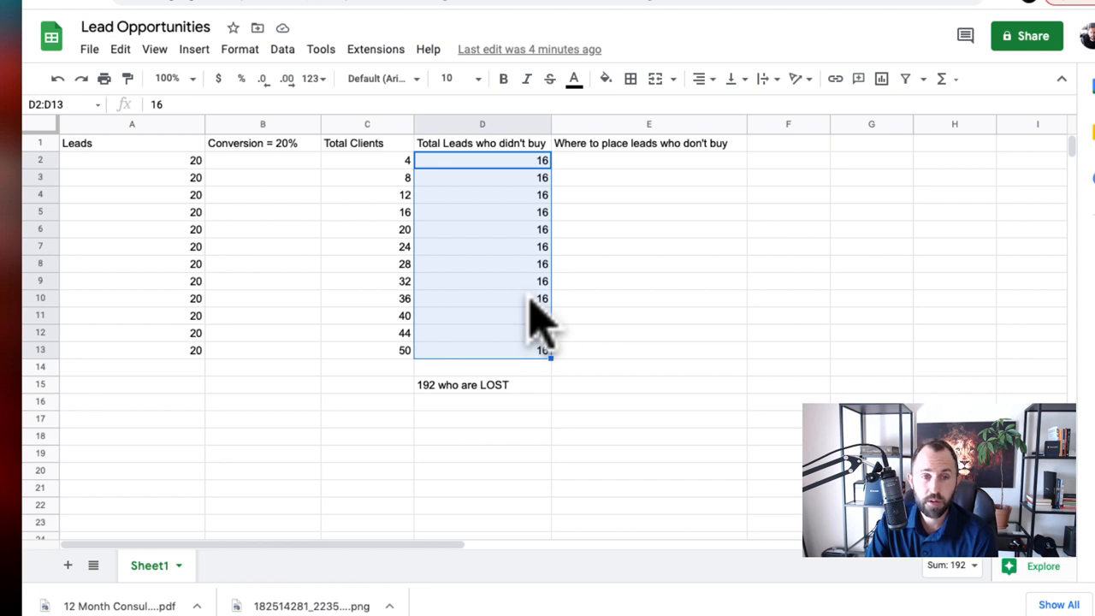
mouse_move(539, 321)
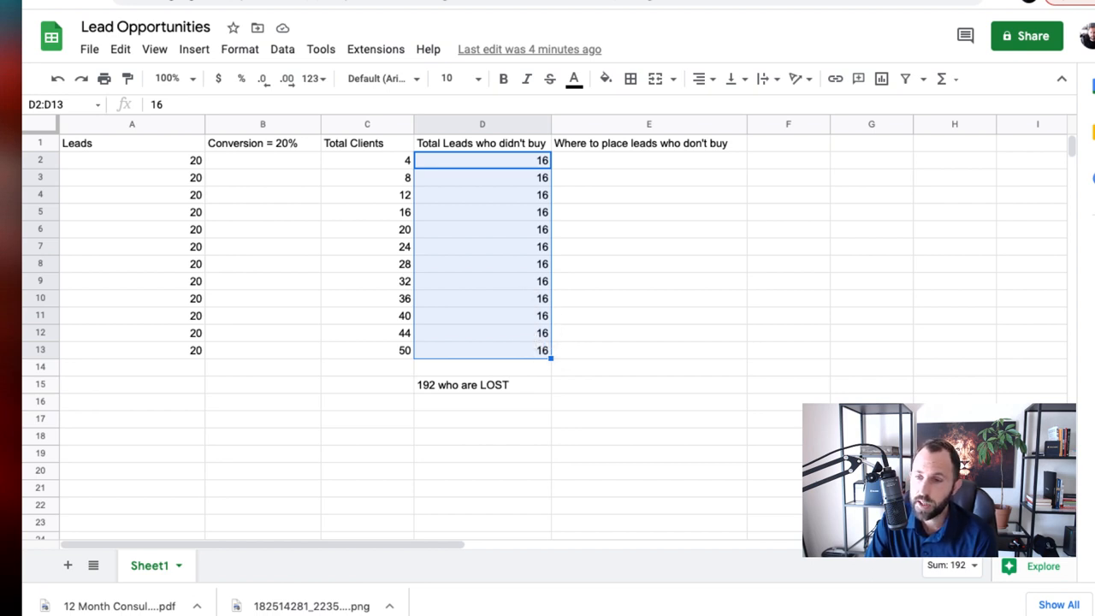